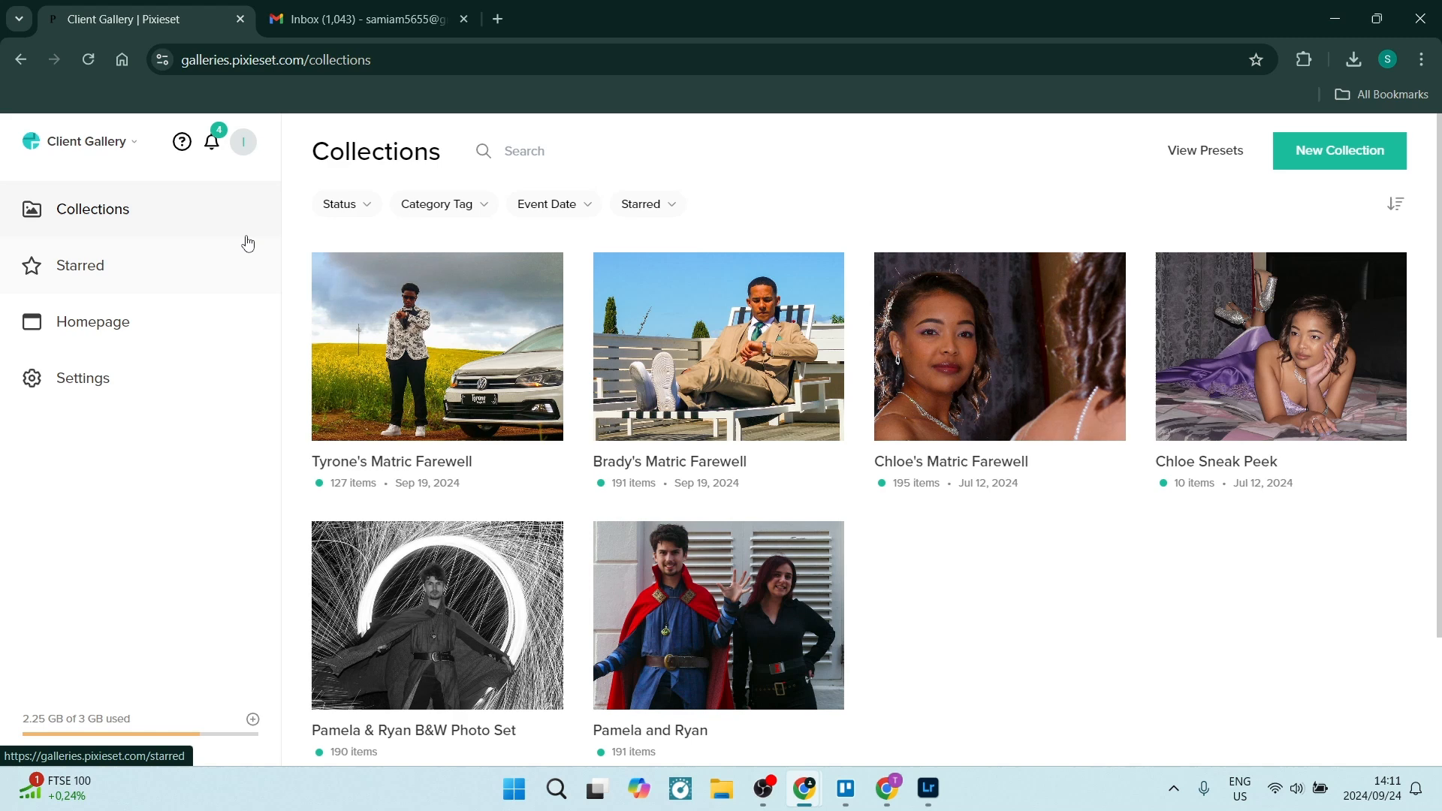
pyautogui.moveTo(486, 353)
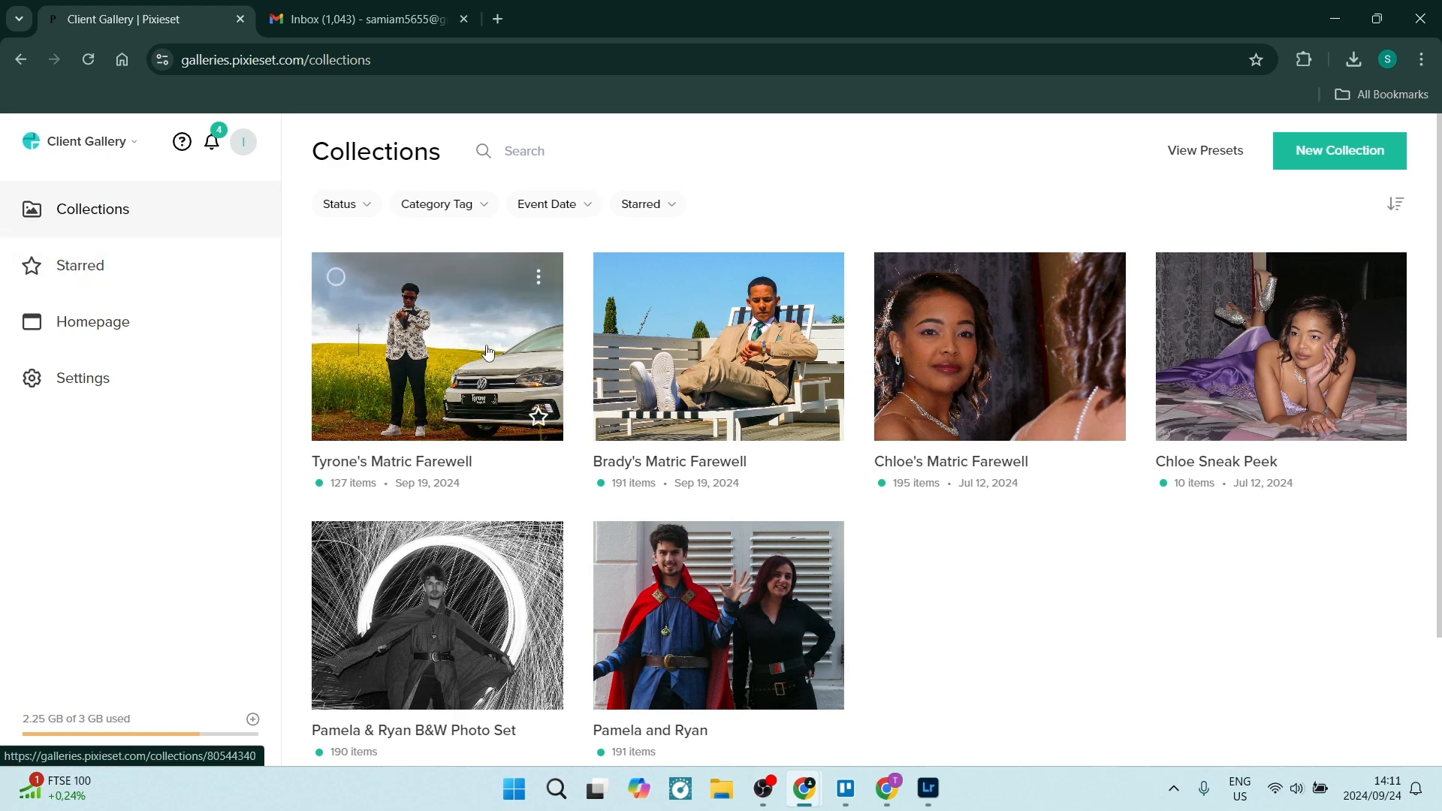
# - Open the Tyrone's Matric Farewell collection showing its 127-photo Highlights set
pyautogui.click(478, 353)
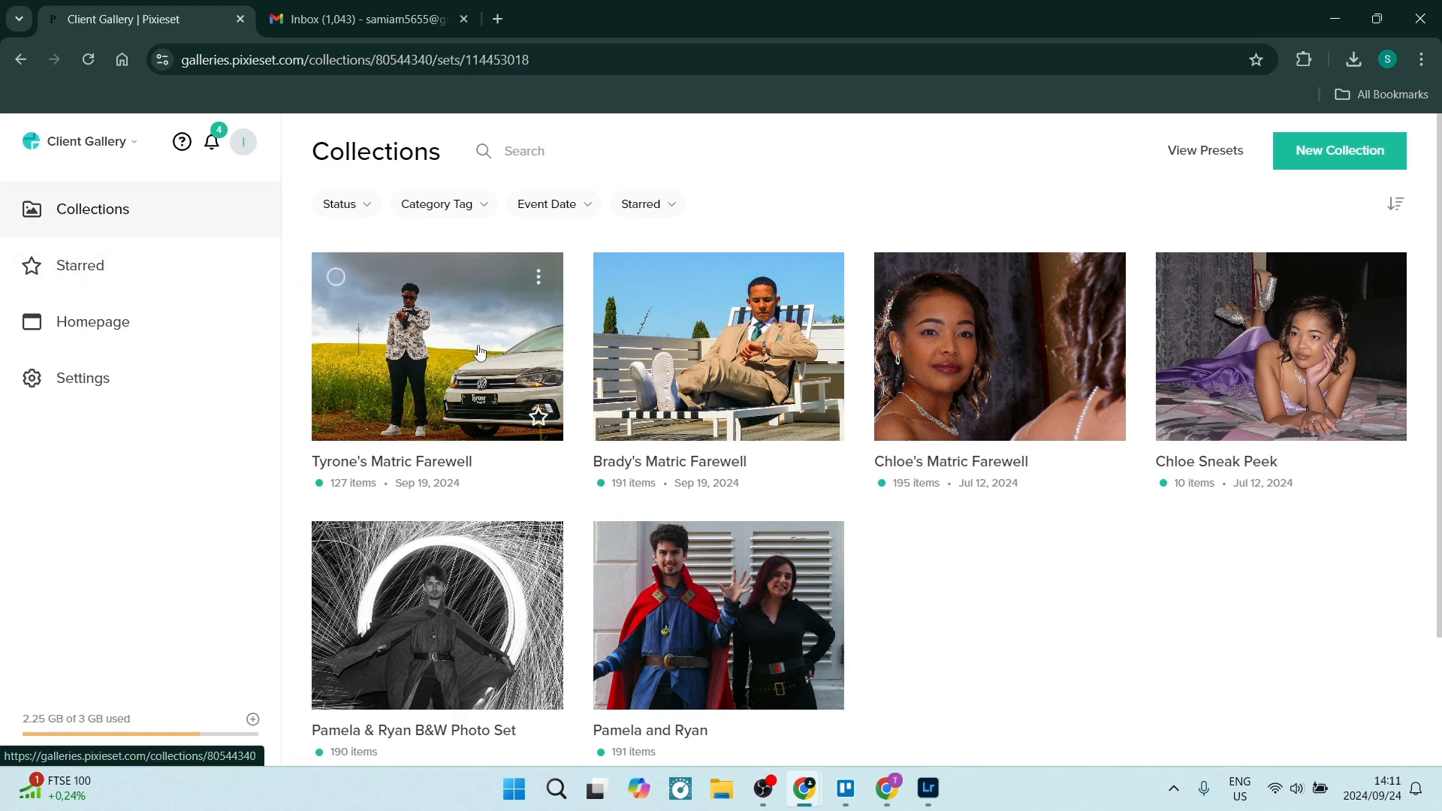
pyautogui.click(437, 347)
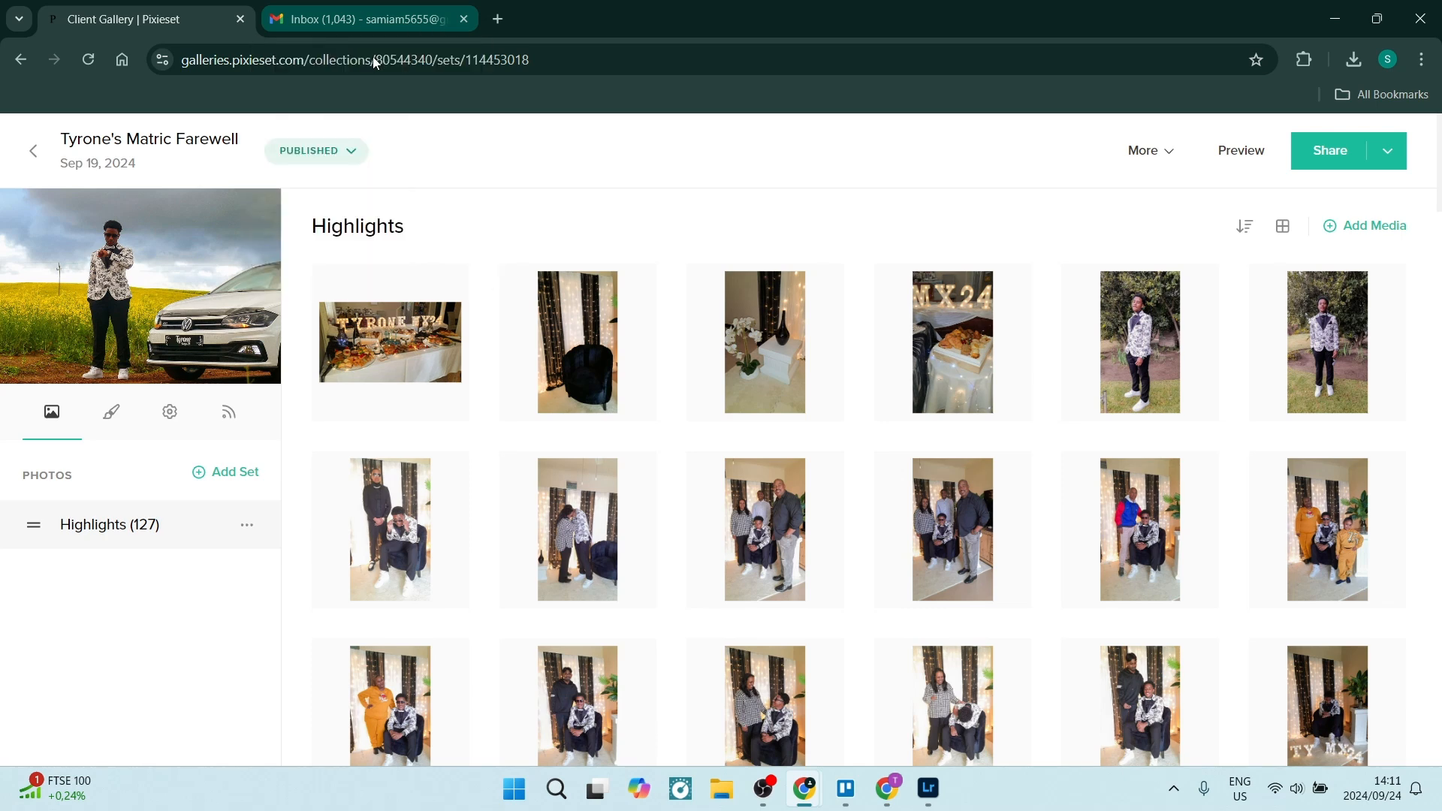
# - Read the 'Fwd: Photos for Tyrone's Matric Farewell are ready' email down to its View Photos button
pyautogui.click(366, 18)
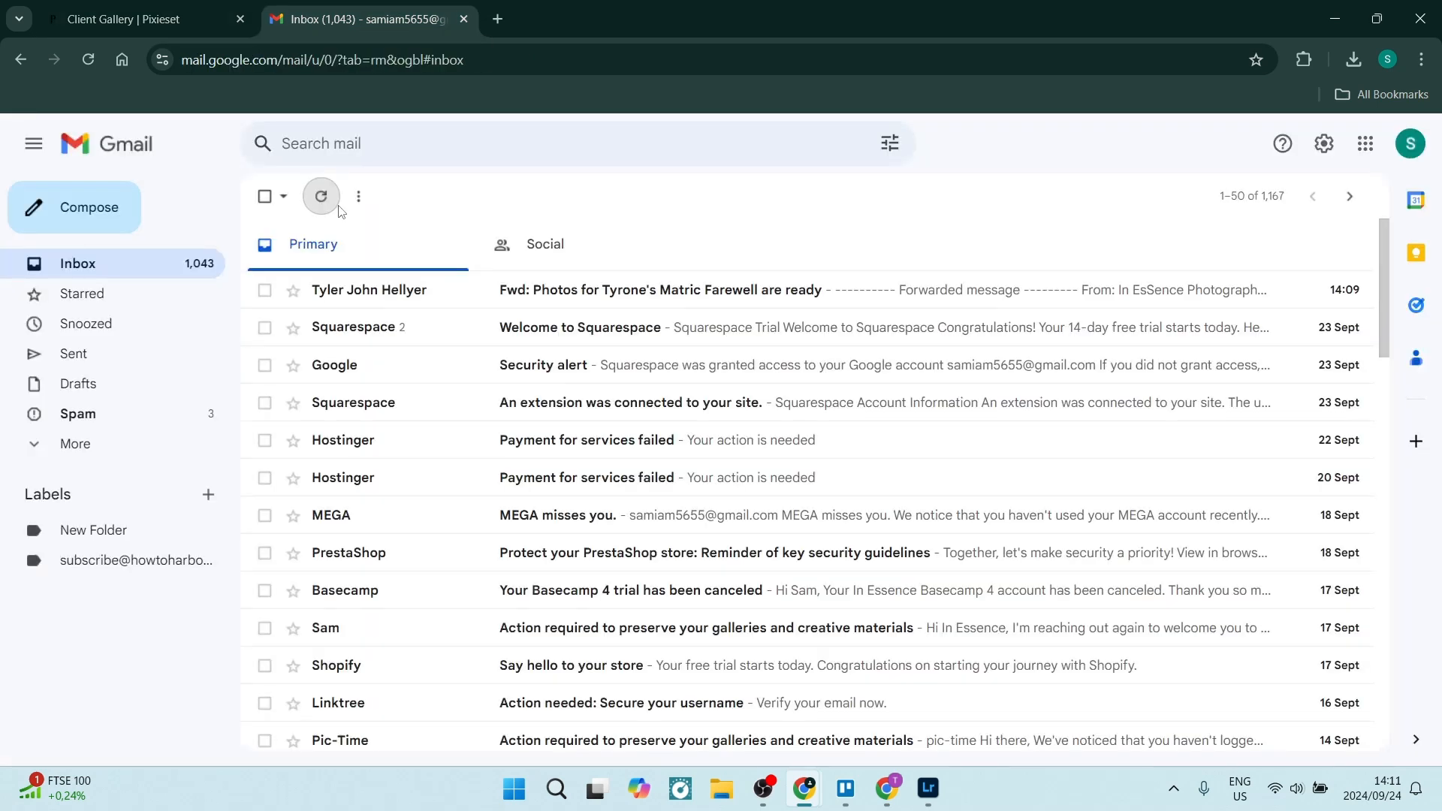
pyautogui.moveTo(594, 290)
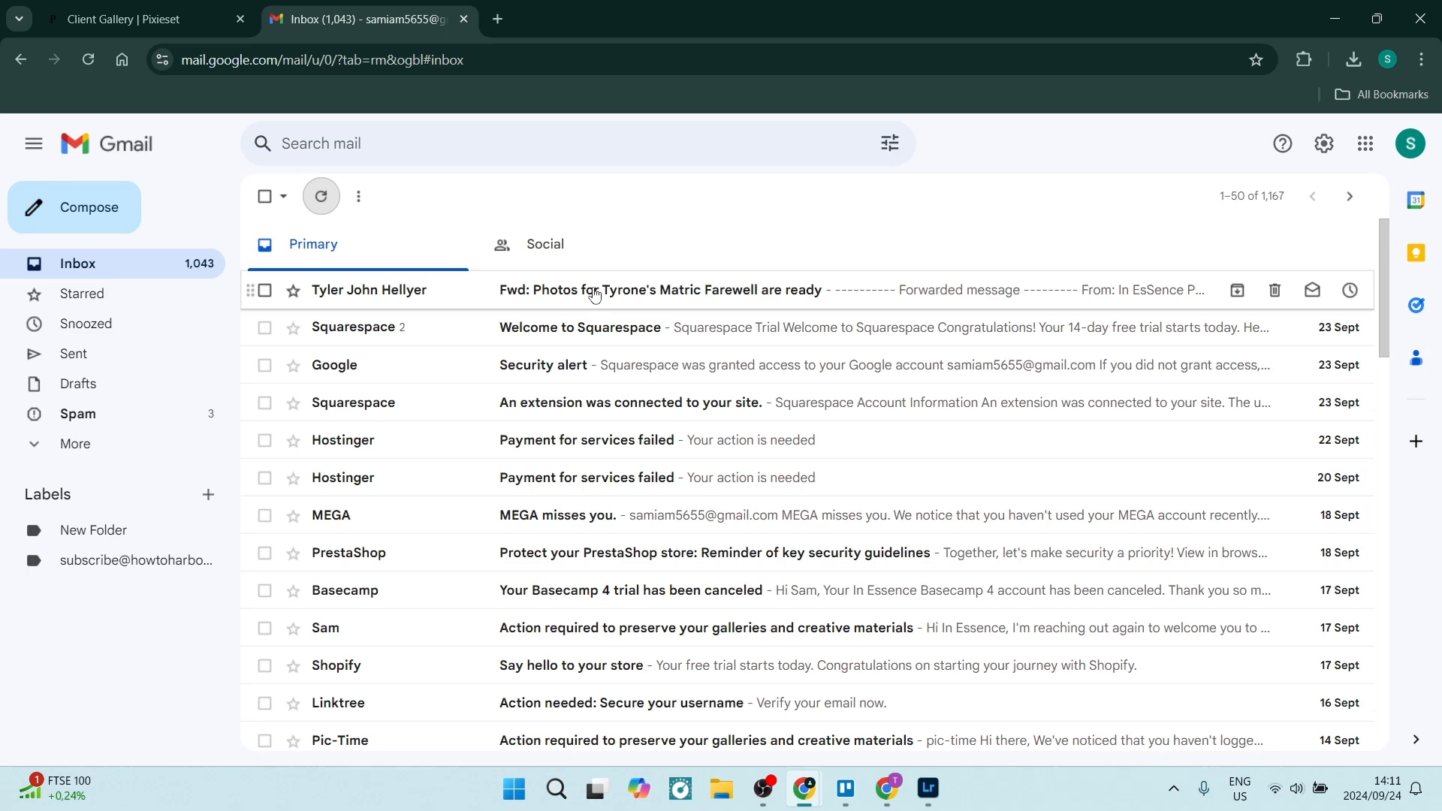
pyautogui.click(658, 290)
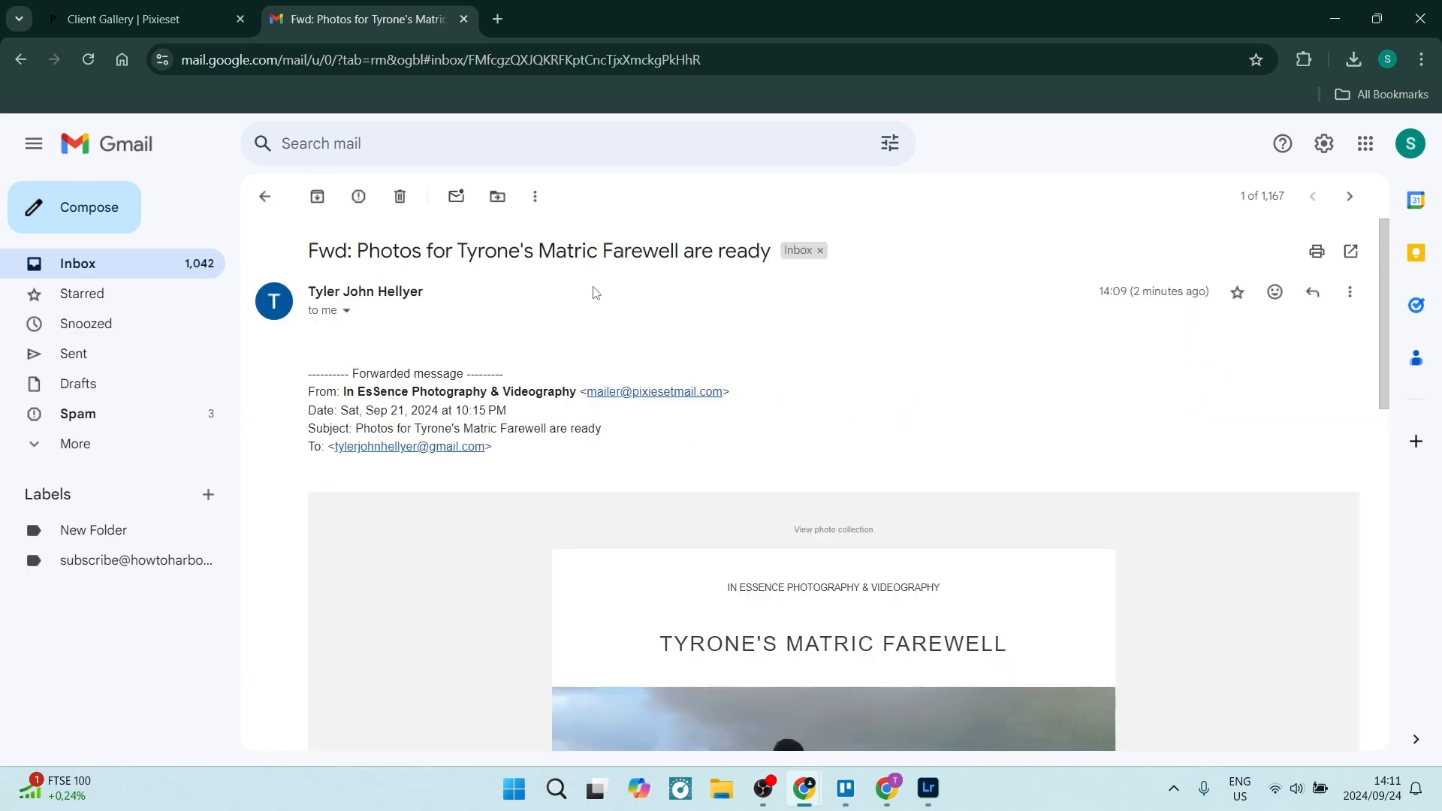
pyautogui.scroll(-3)
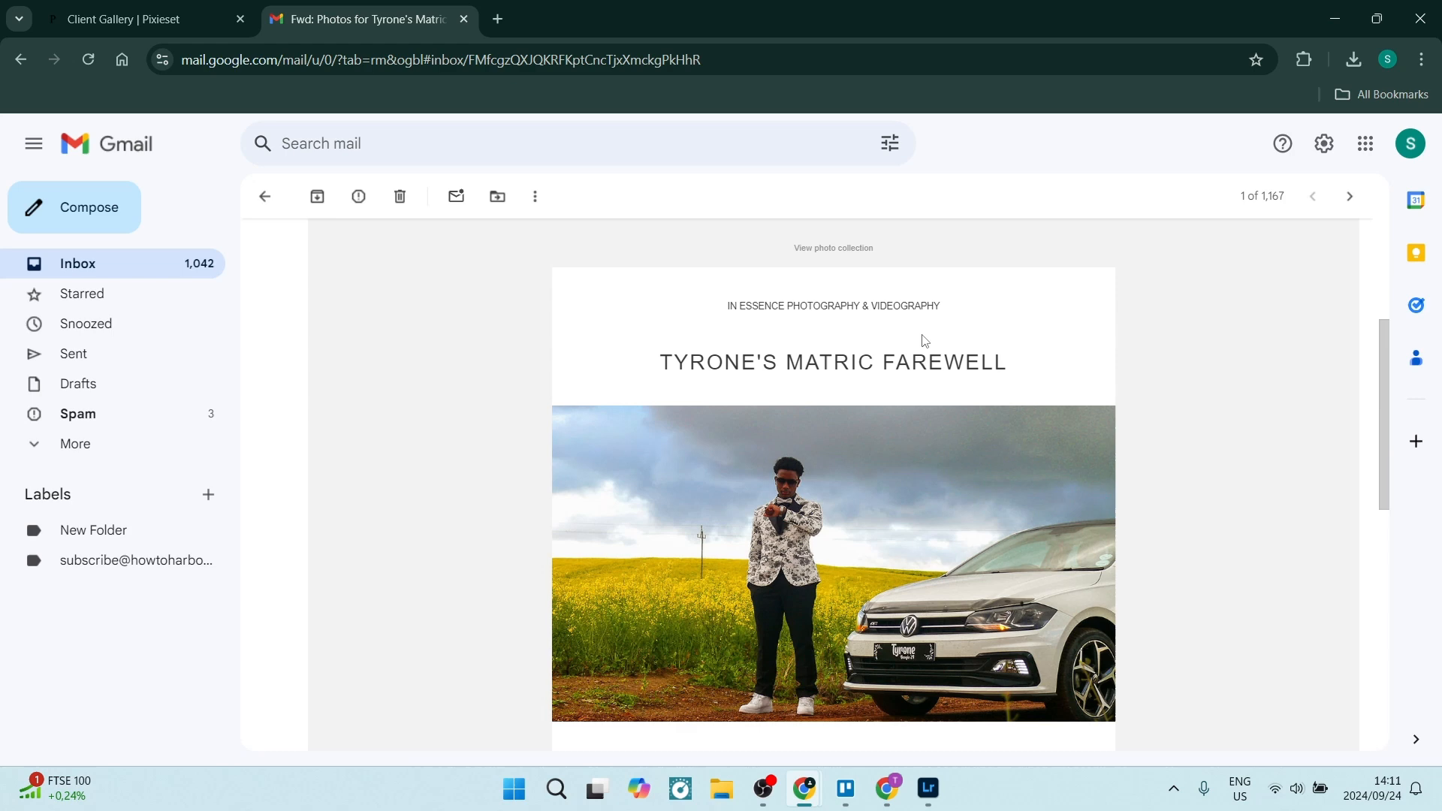
pyautogui.moveTo(841, 436)
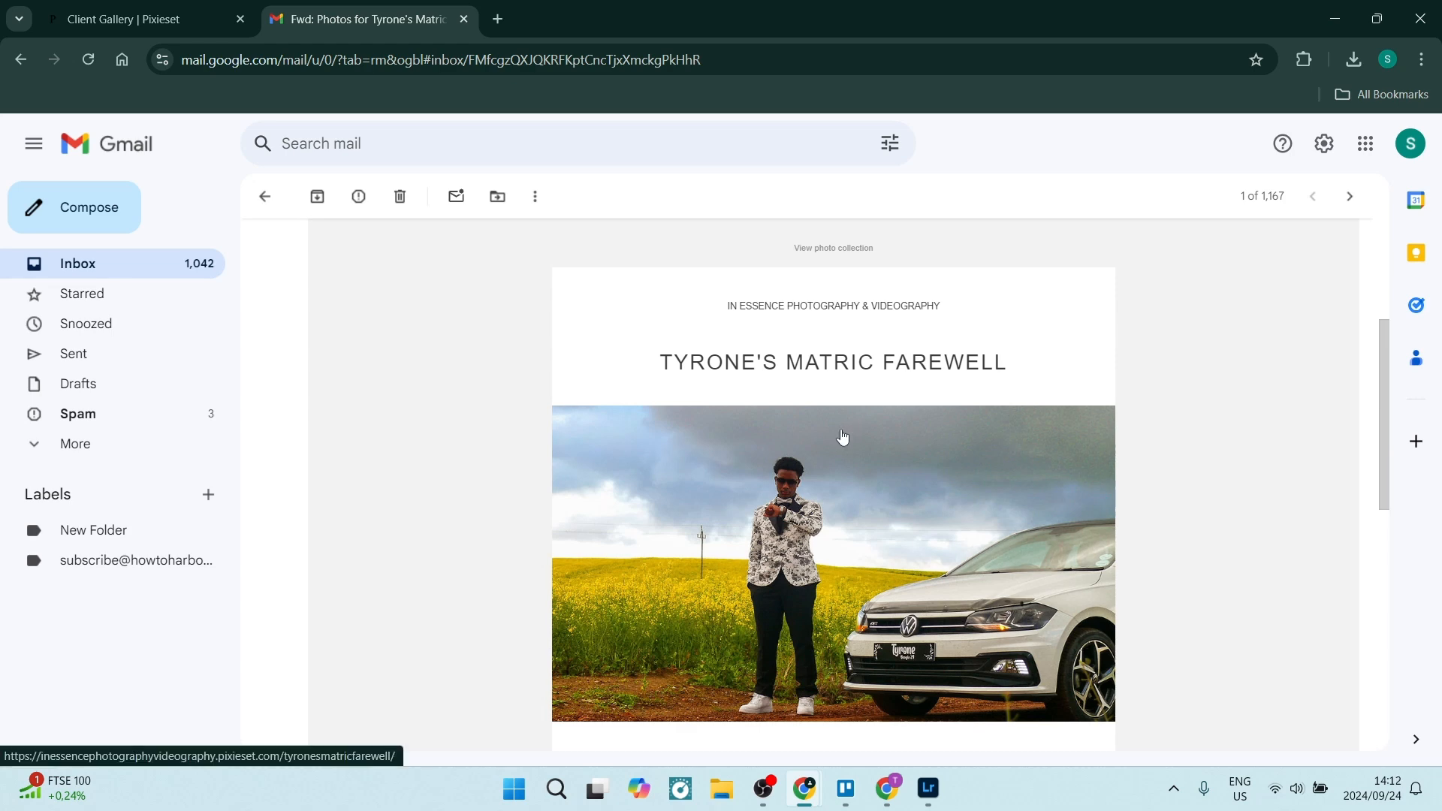
pyautogui.scroll(-3)
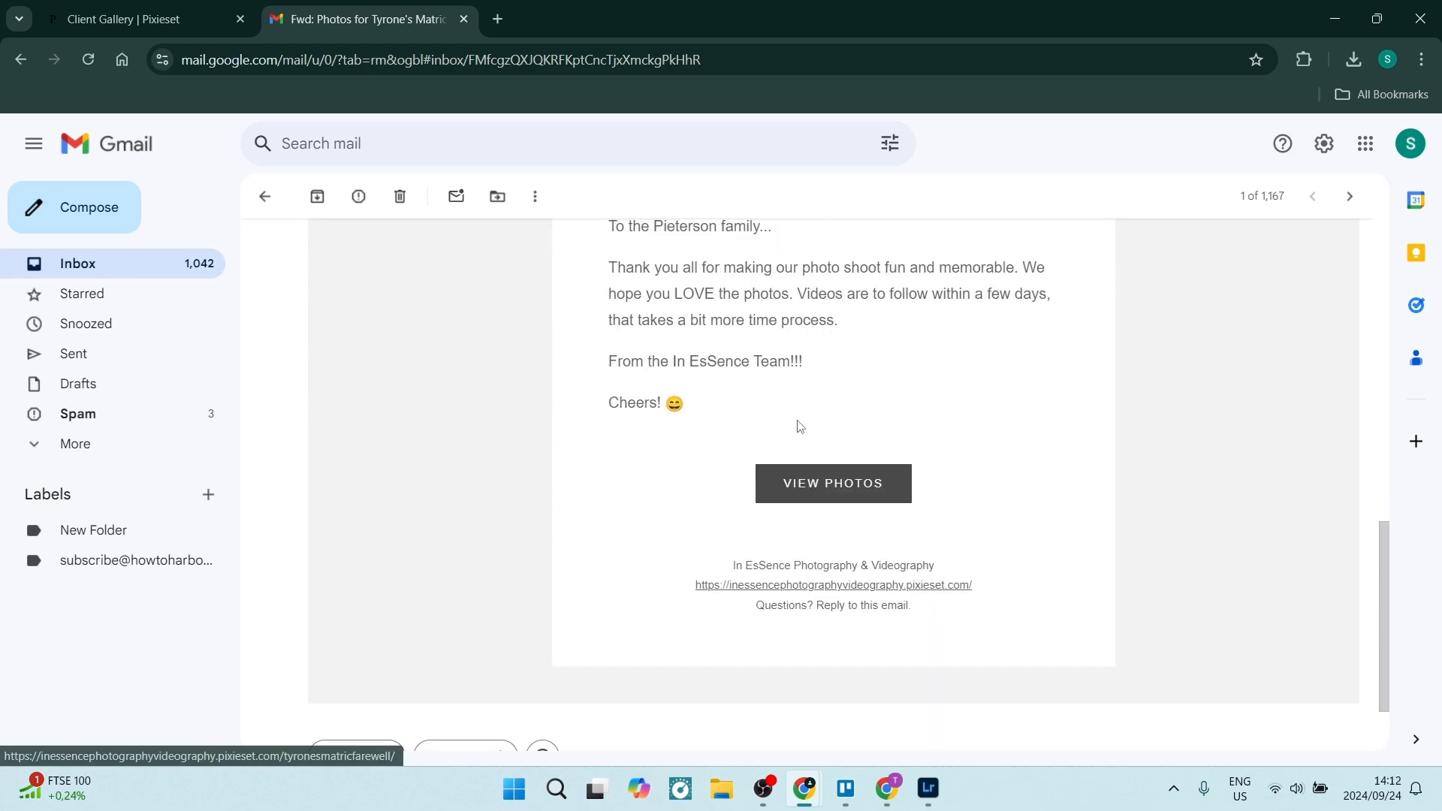
# - Follow the email's View Photos link to the client gallery and browse its photo grid
pyautogui.click(830, 482)
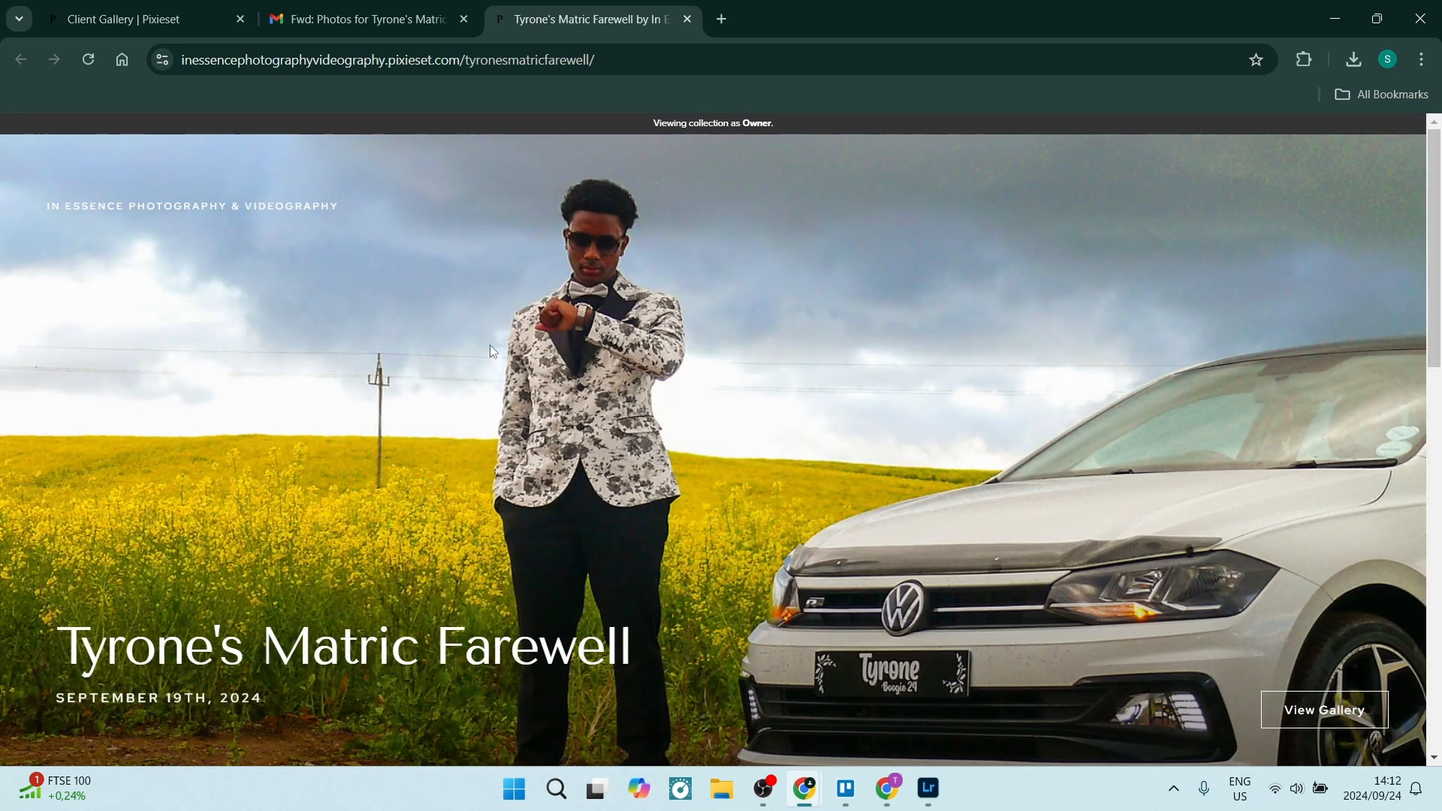
pyautogui.scroll(-3)
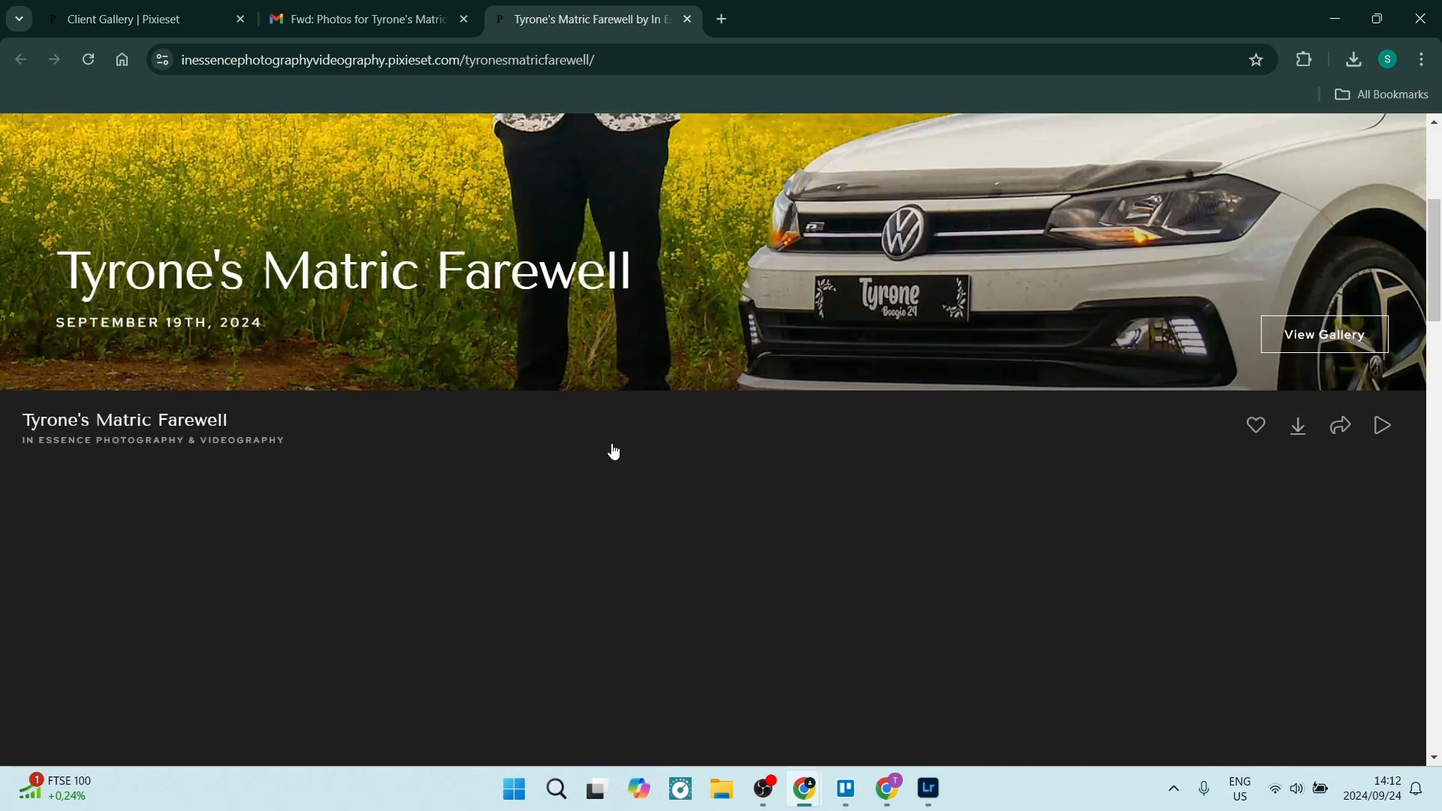
pyautogui.moveTo(910, 571)
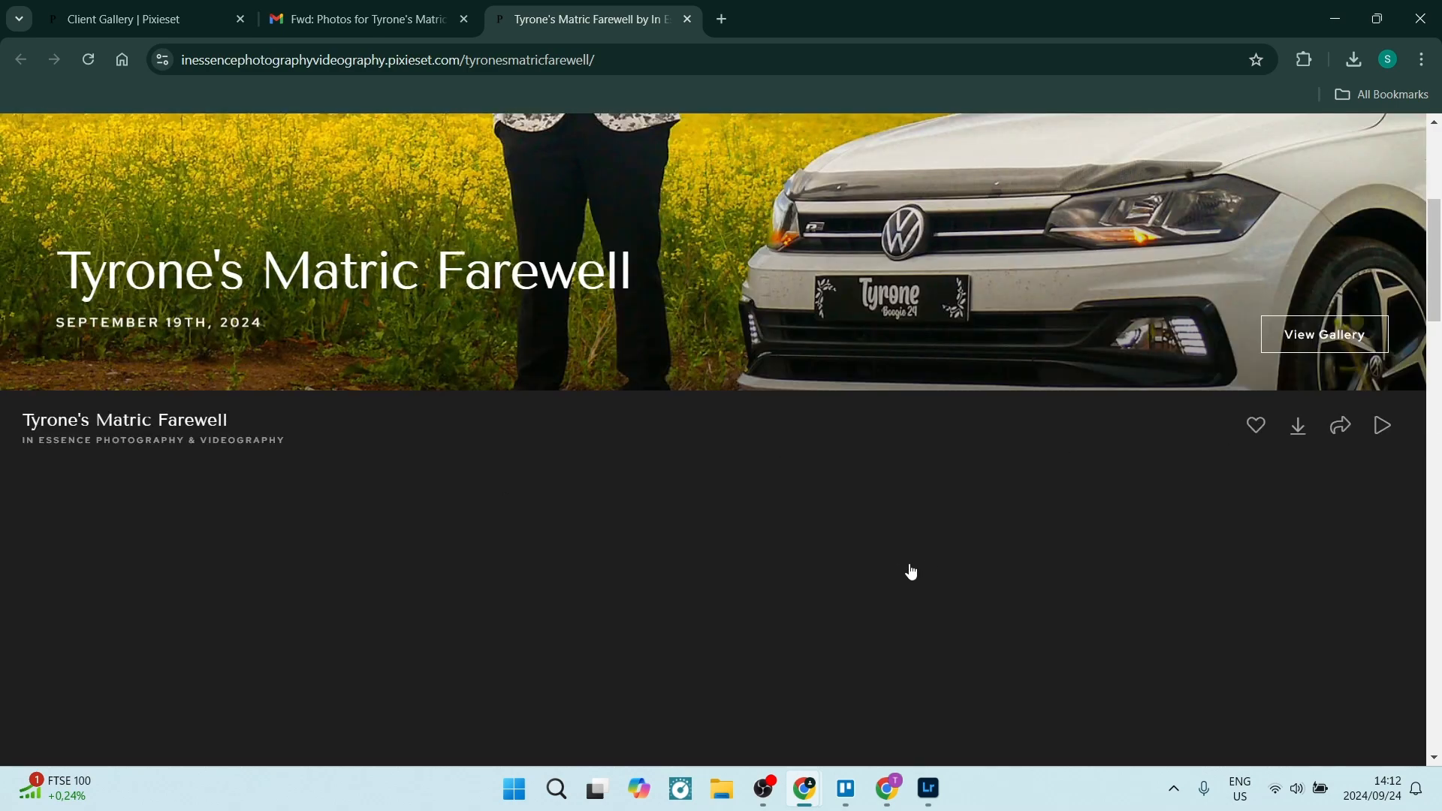
pyautogui.moveTo(1298, 425)
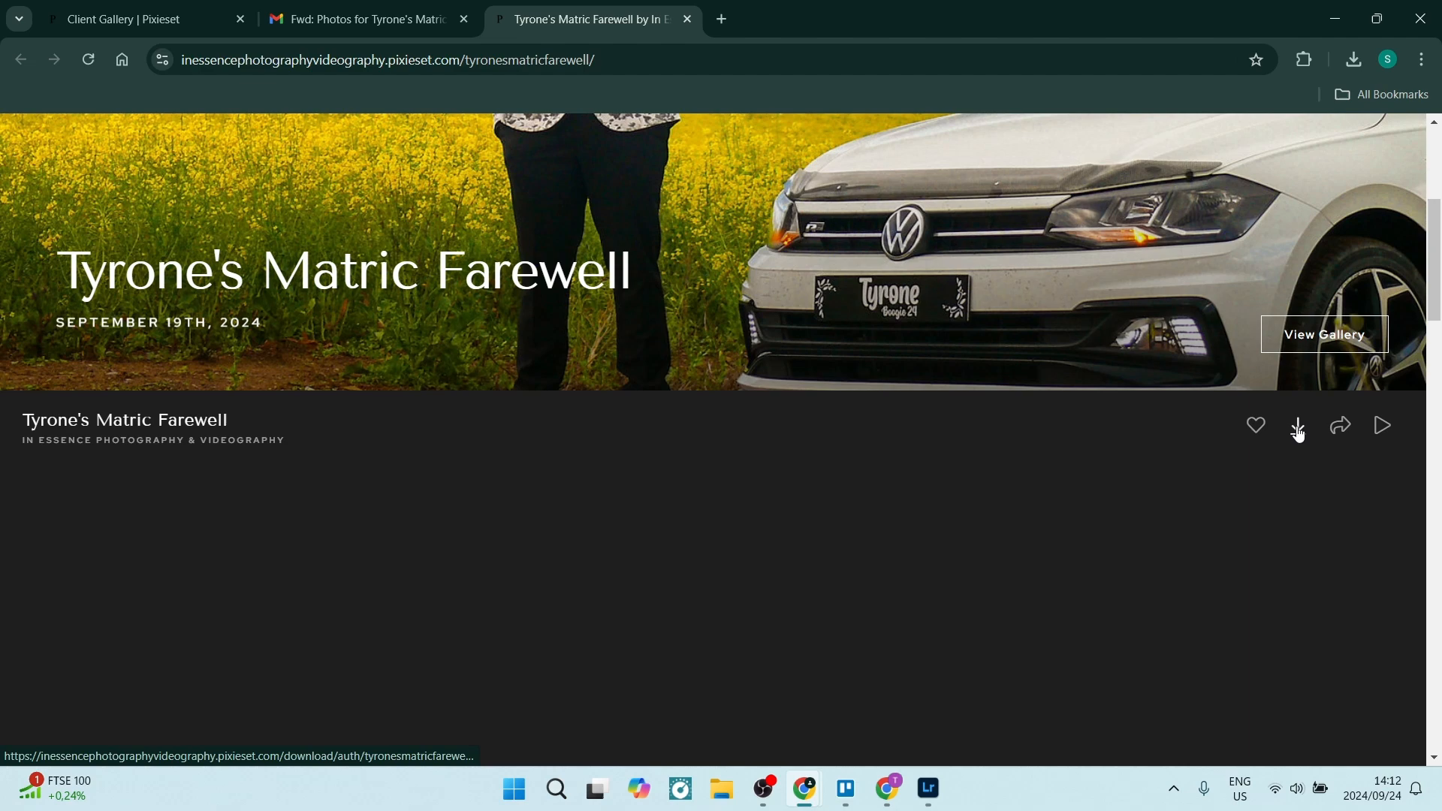
pyautogui.scroll(-3)
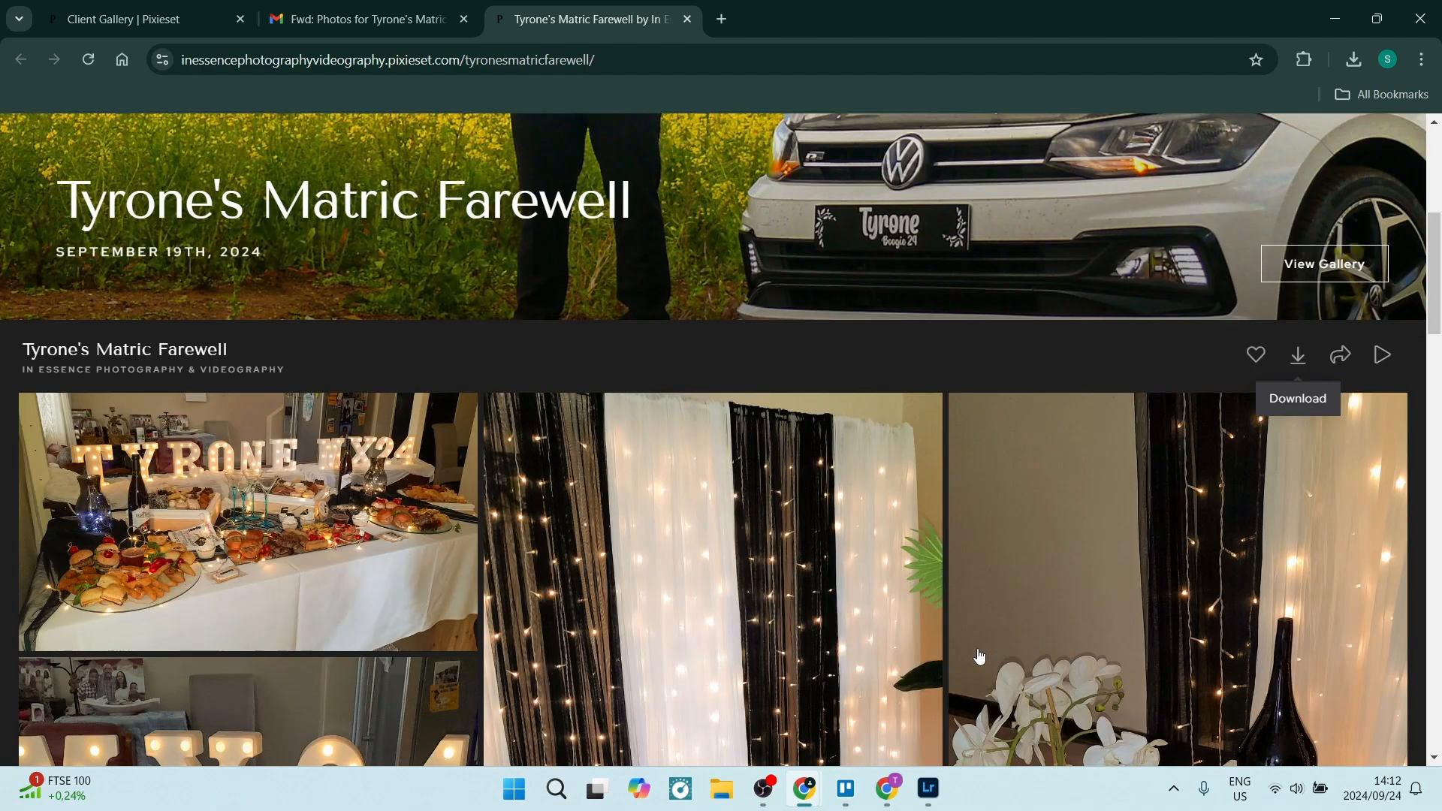
pyautogui.scroll(-3)
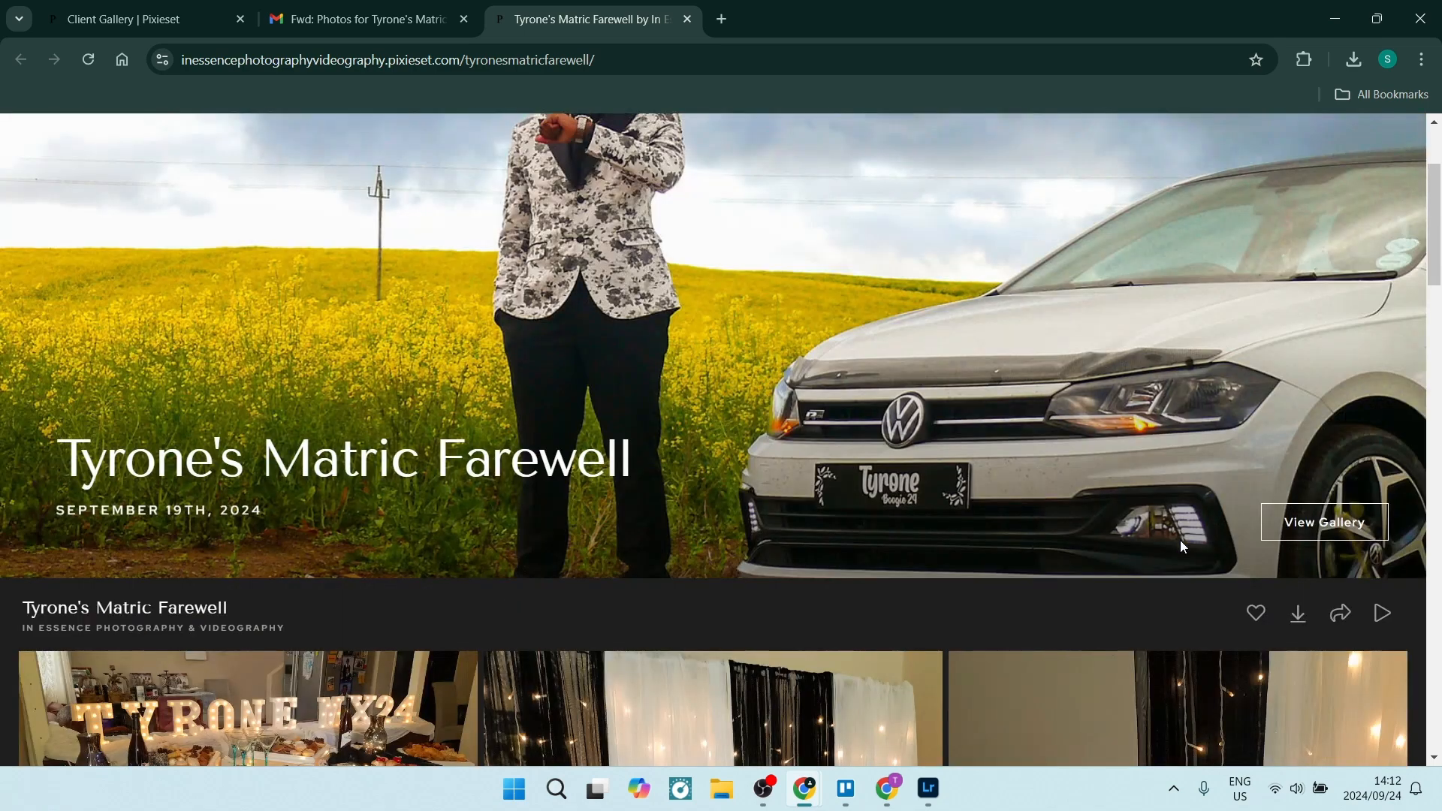
pyautogui.scroll(-3)
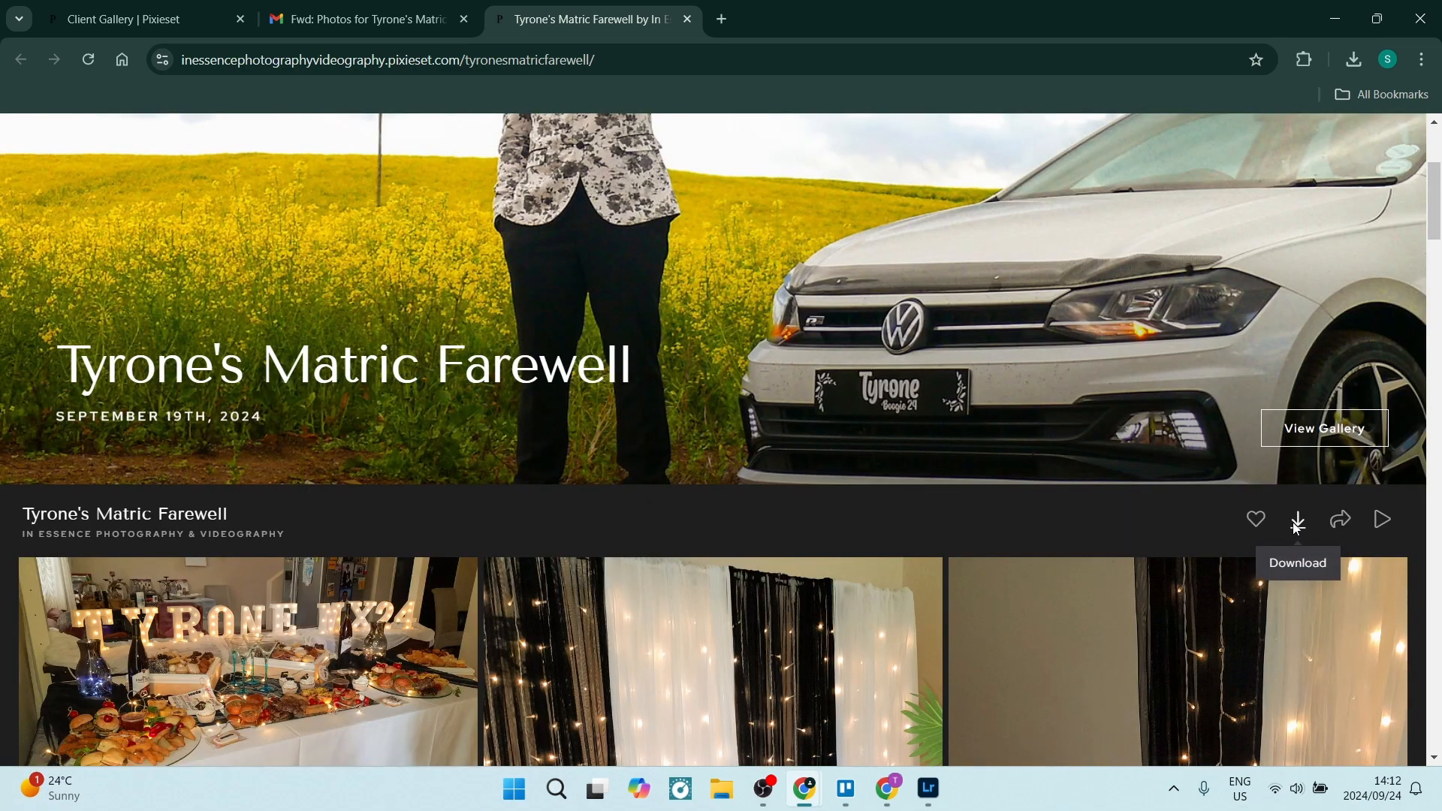
# - Start a full-collection download and enter the visitor's email, leaving the PIN field next
pyautogui.click(1296, 521)
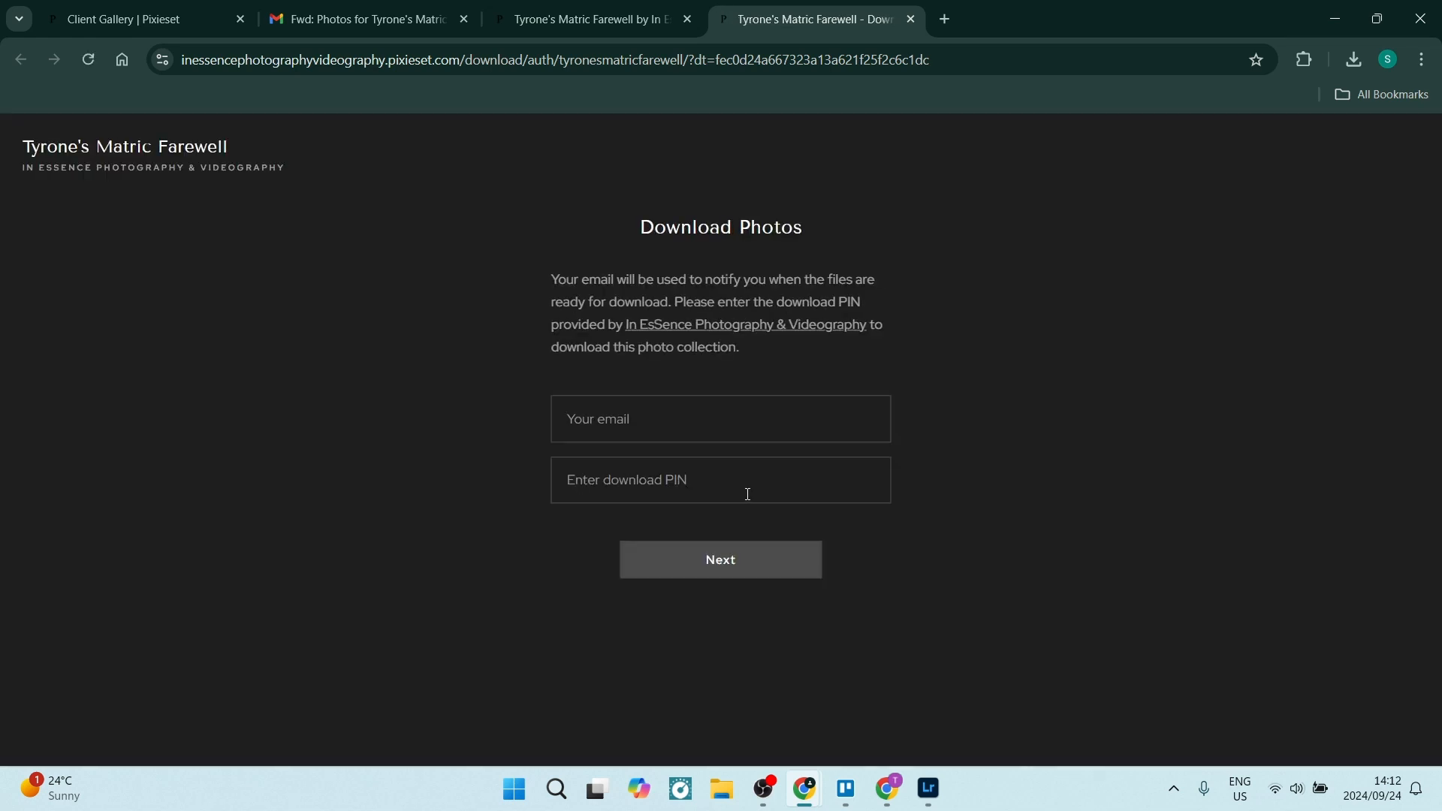
pyautogui.moveTo(712, 420)
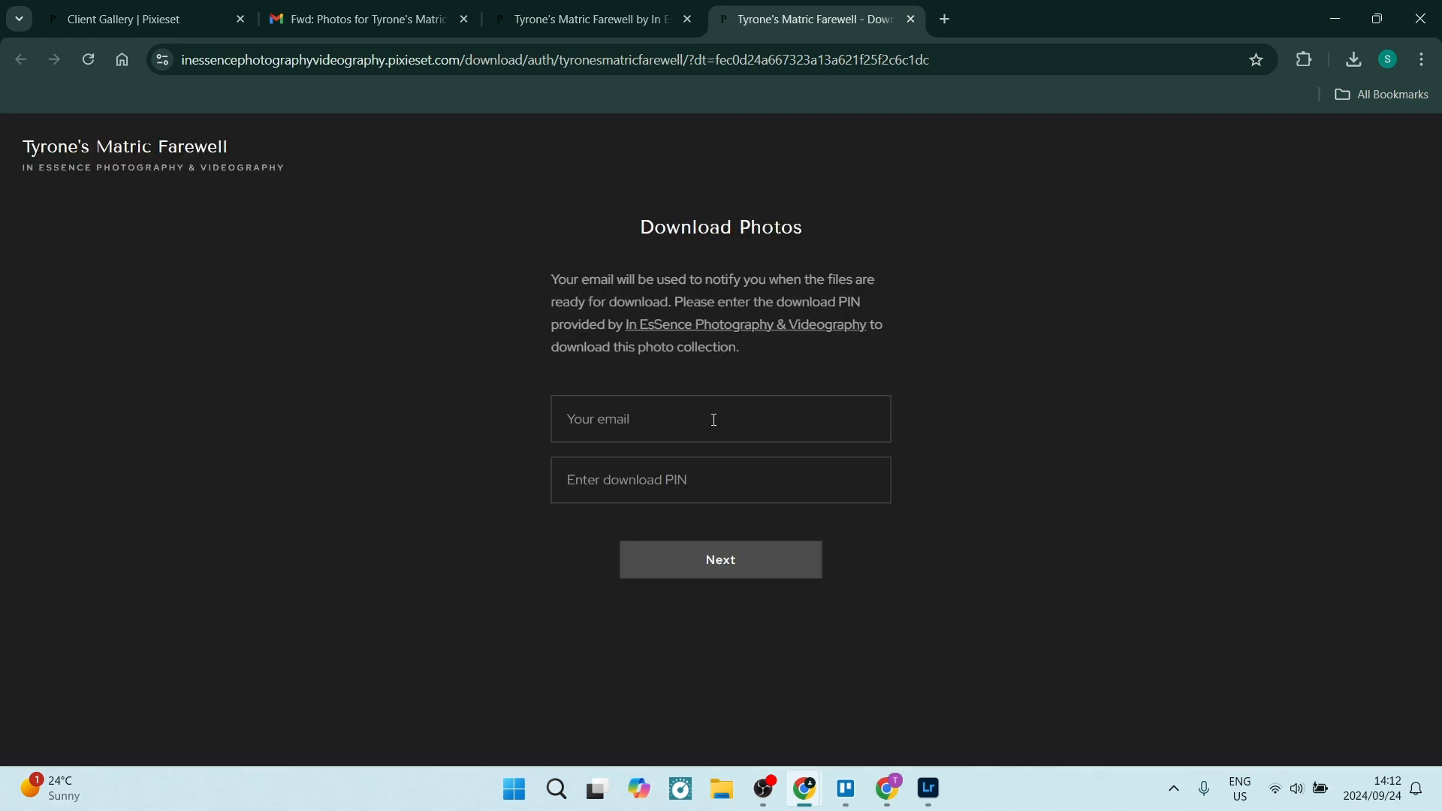
pyautogui.click(720, 419)
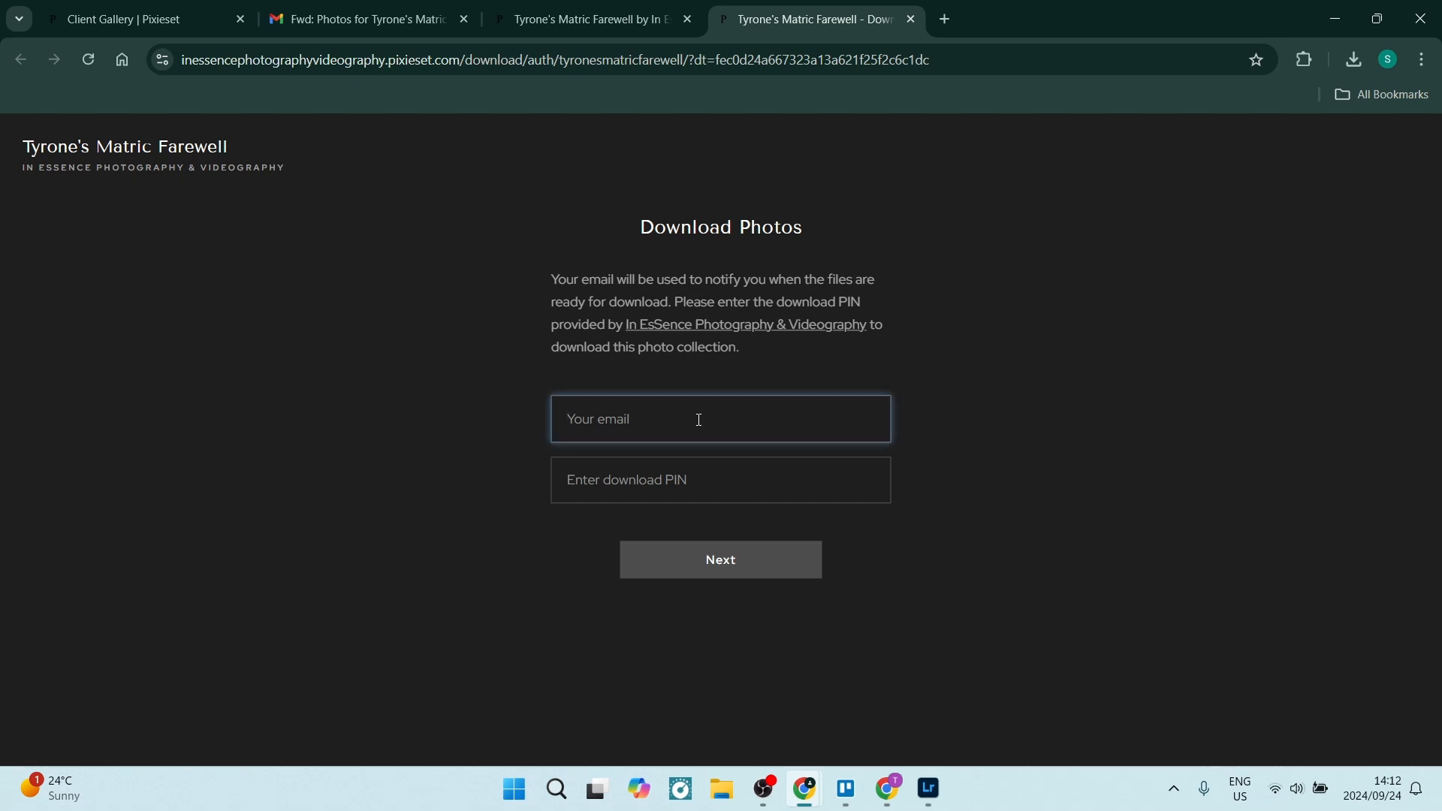
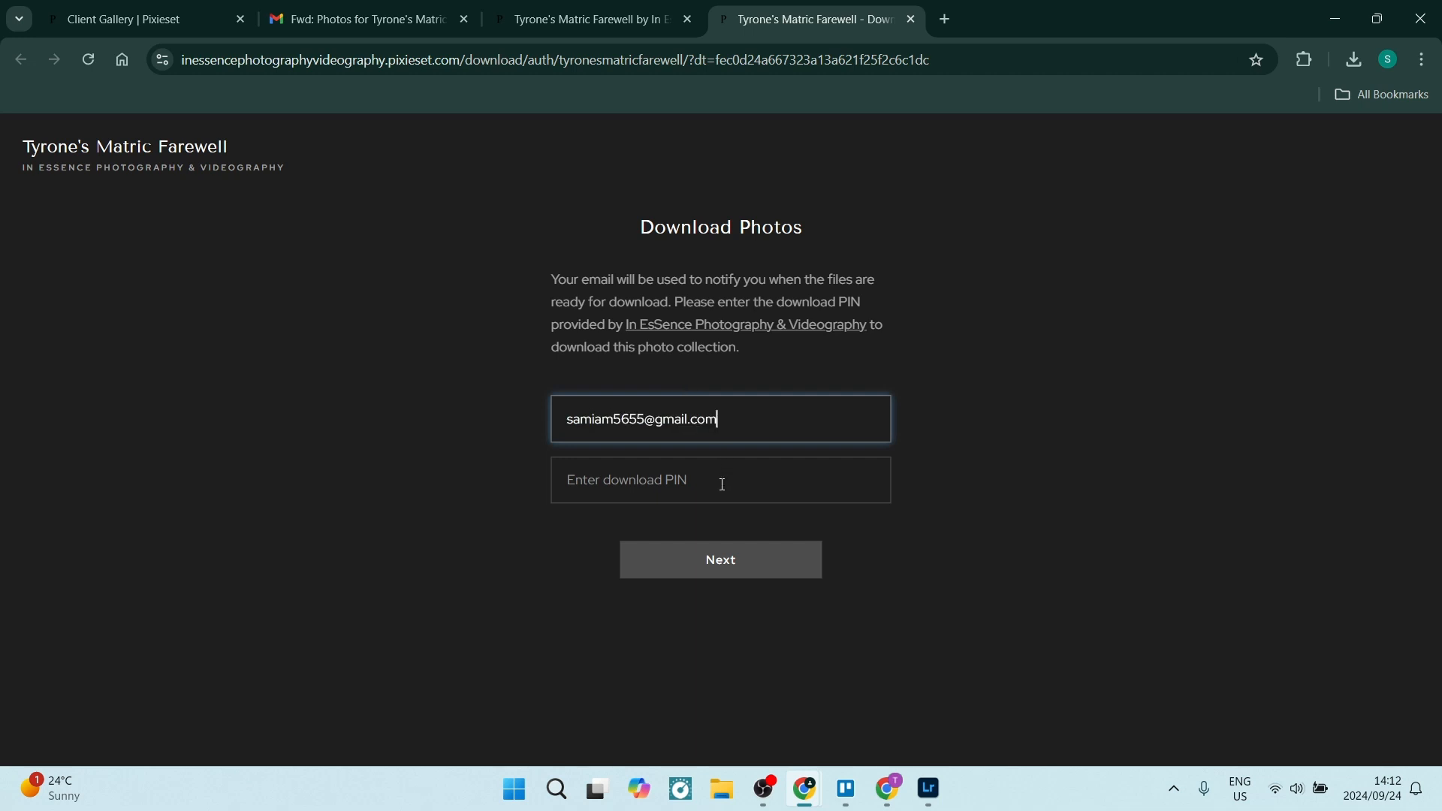
pyautogui.click(719, 480)
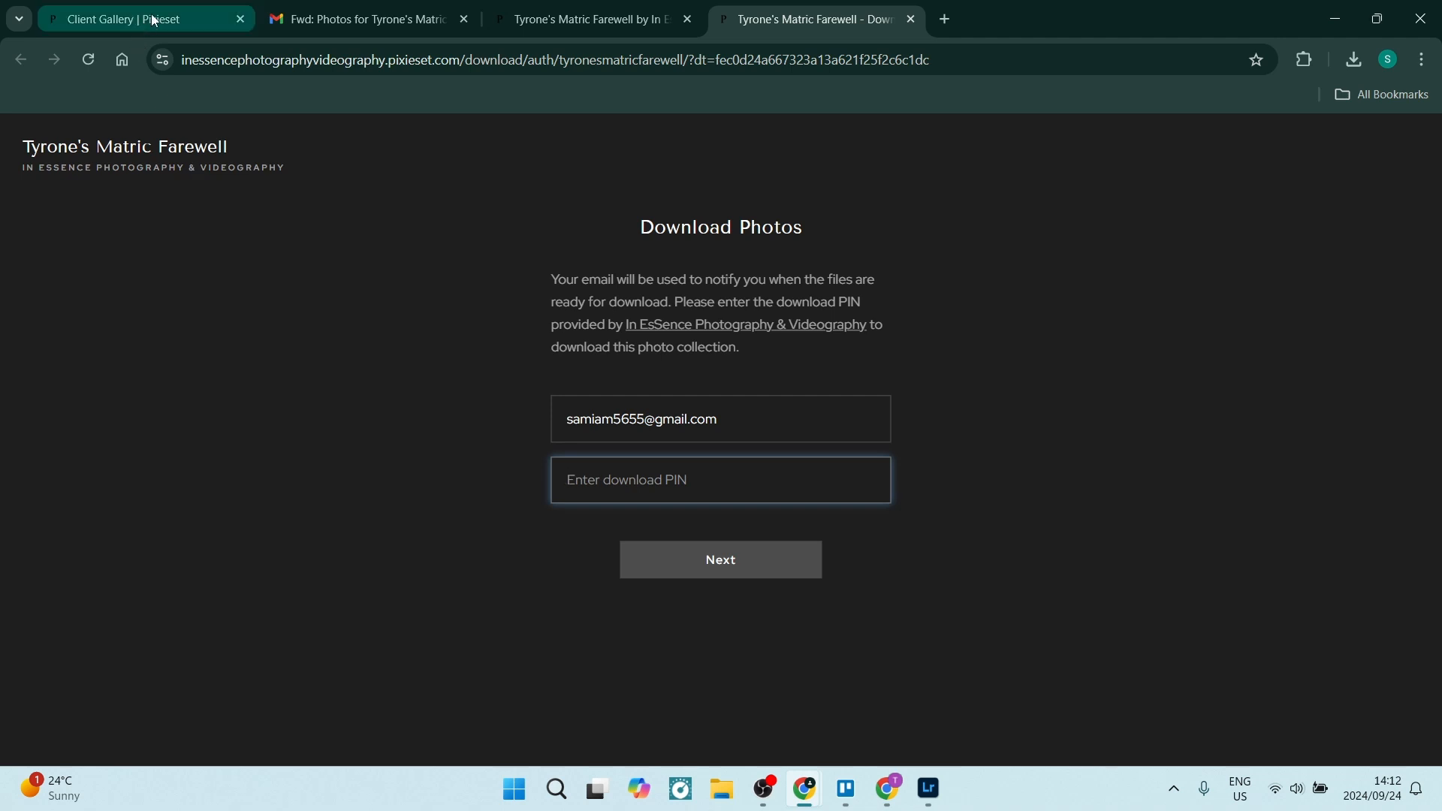
pyautogui.click(138, 18)
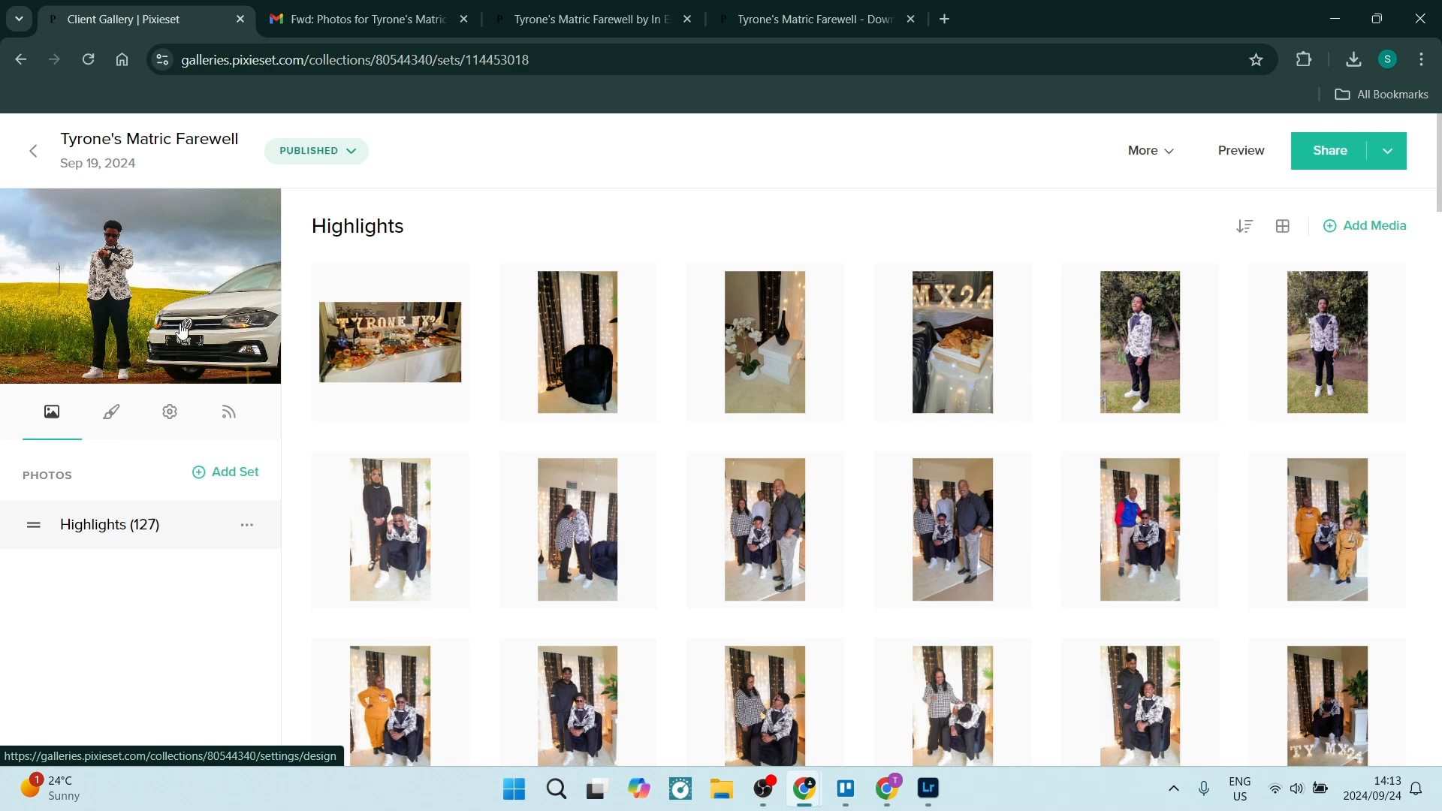
pyautogui.moveTo(170, 411)
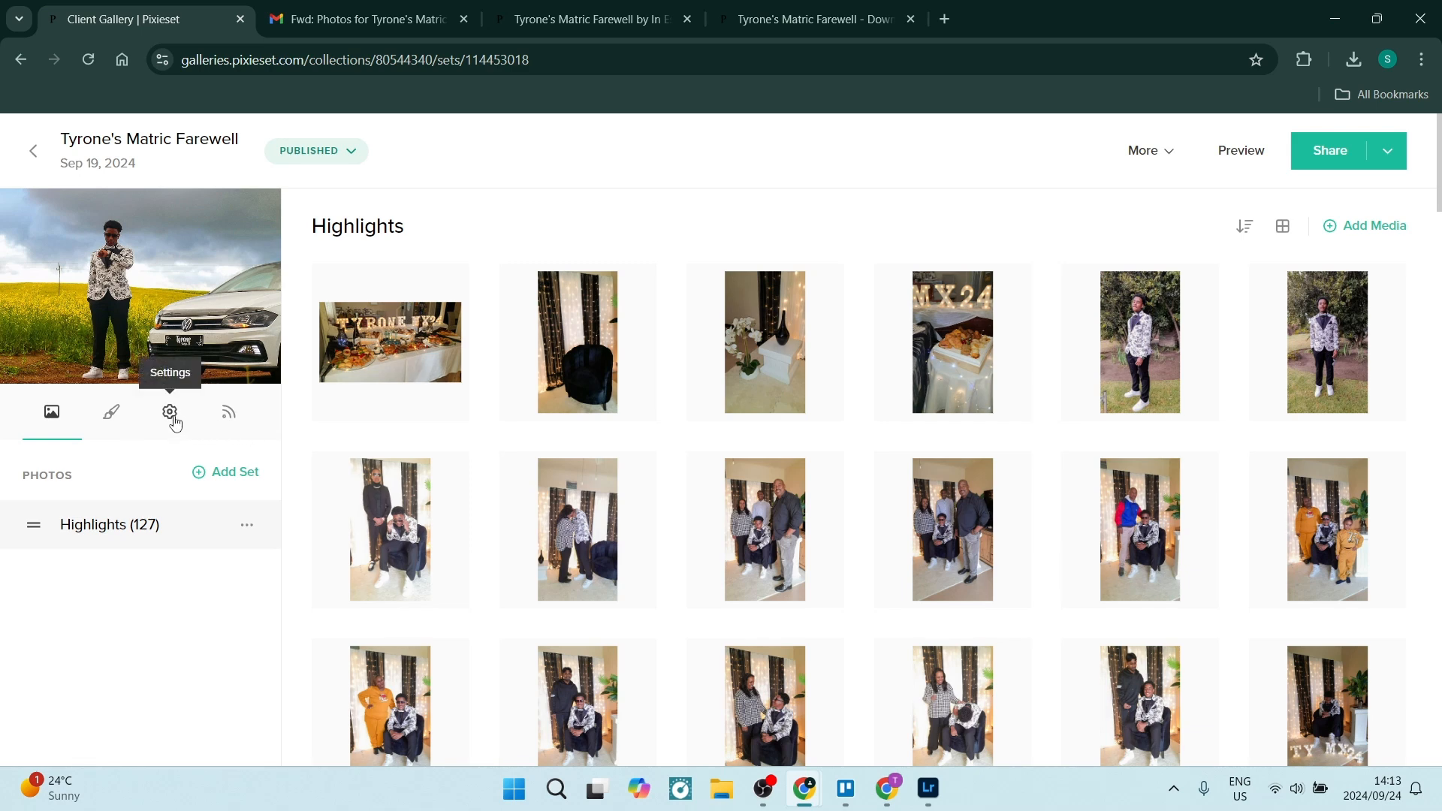
pyautogui.click(170, 412)
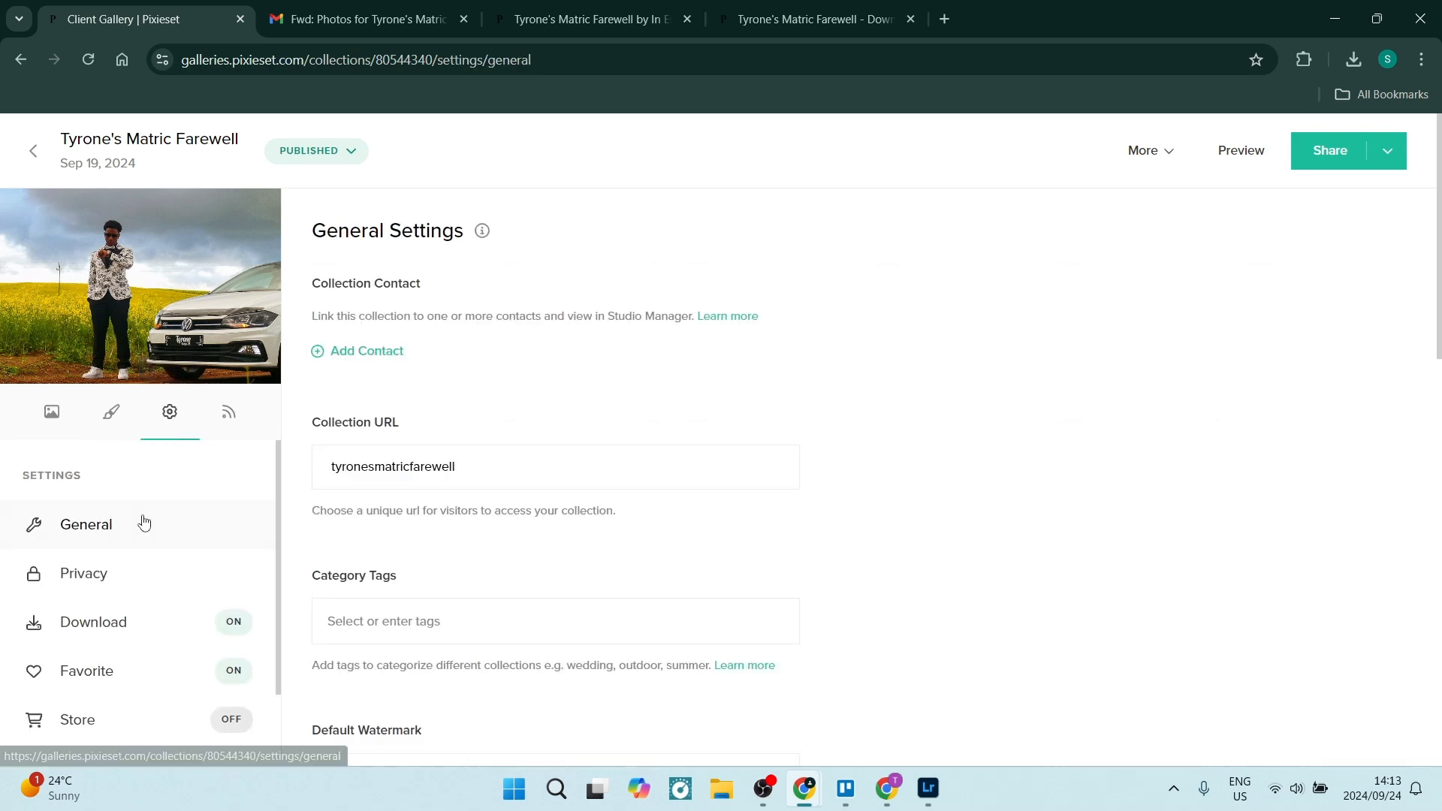
pyautogui.click(92, 622)
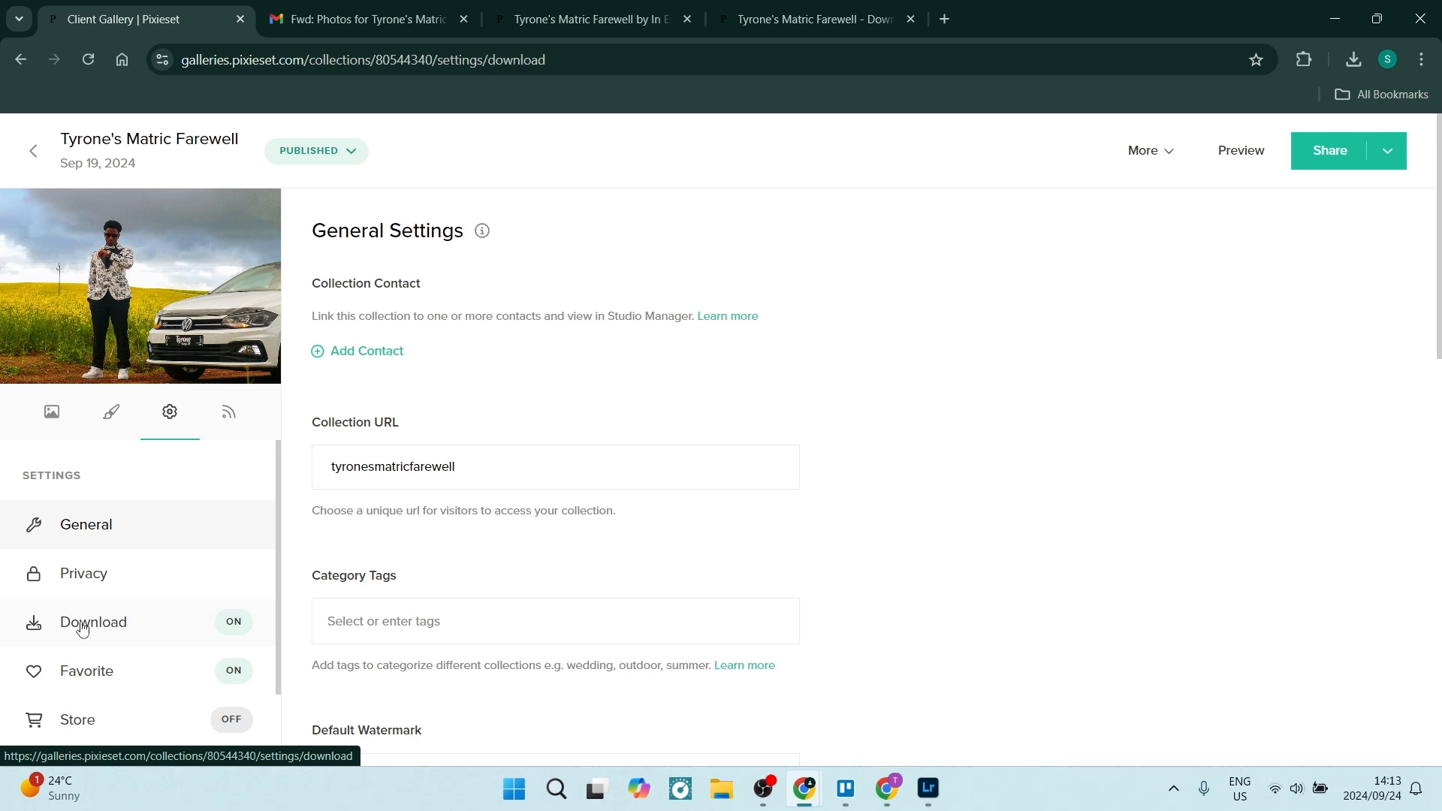
pyautogui.click(93, 622)
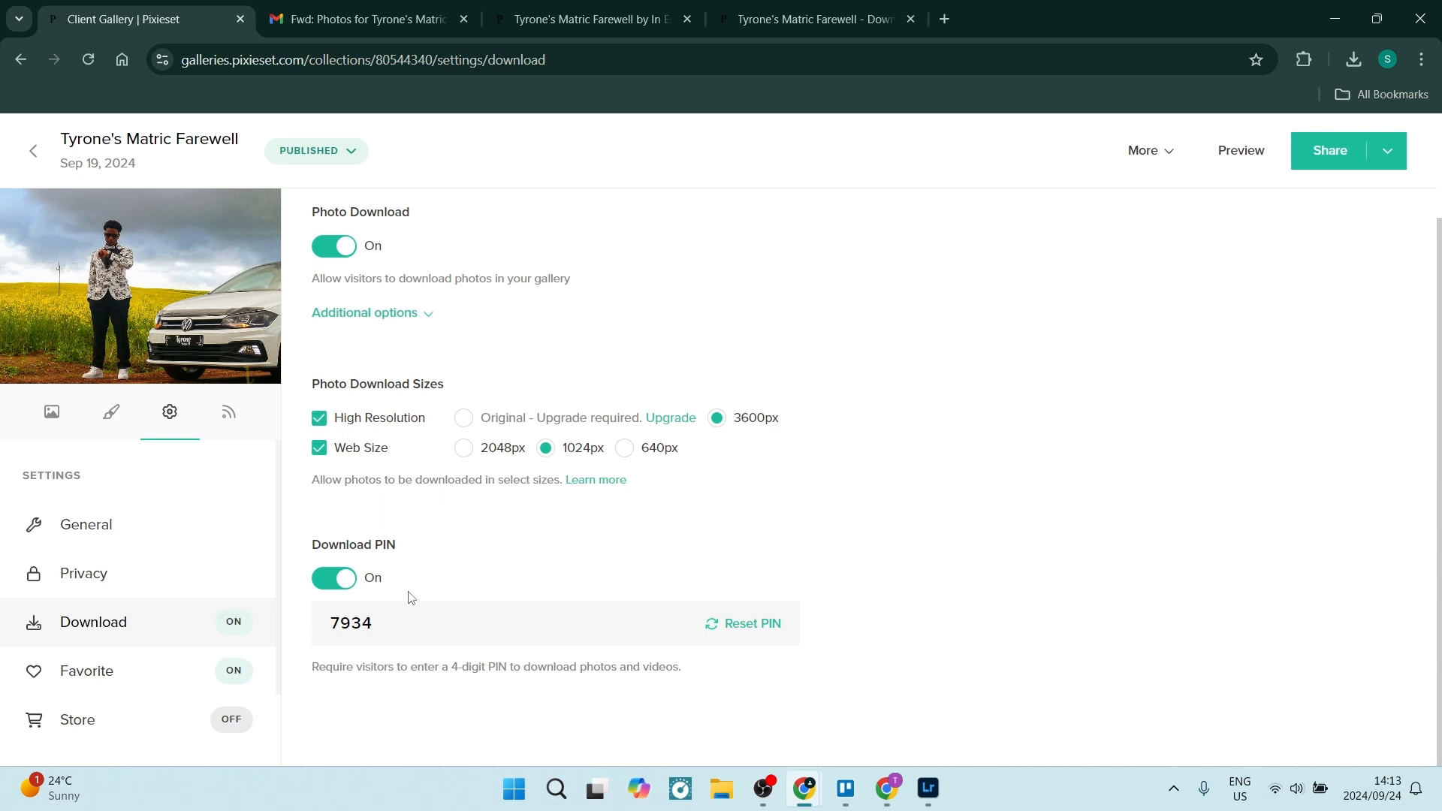
pyautogui.moveTo(376, 649)
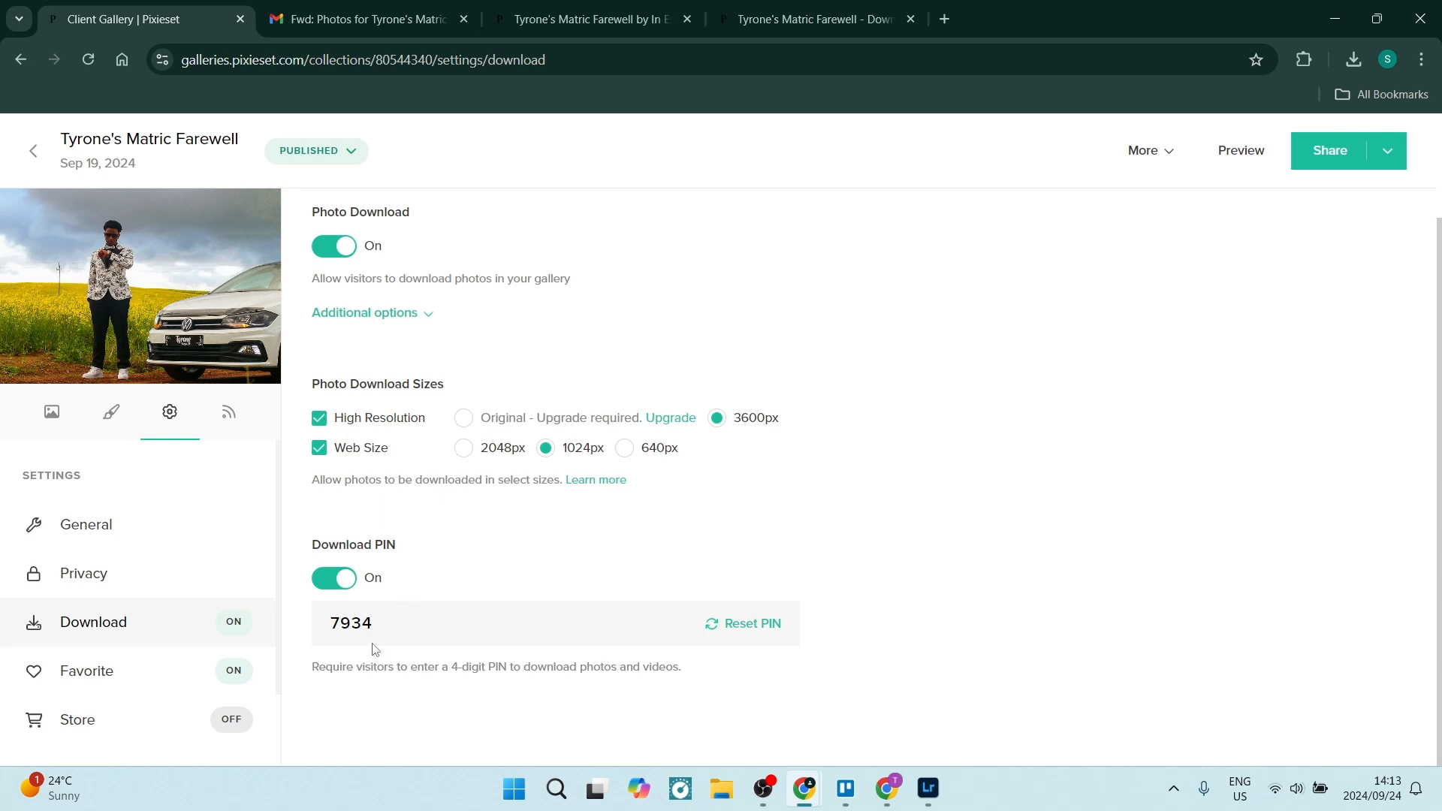
pyautogui.moveTo(383, 638)
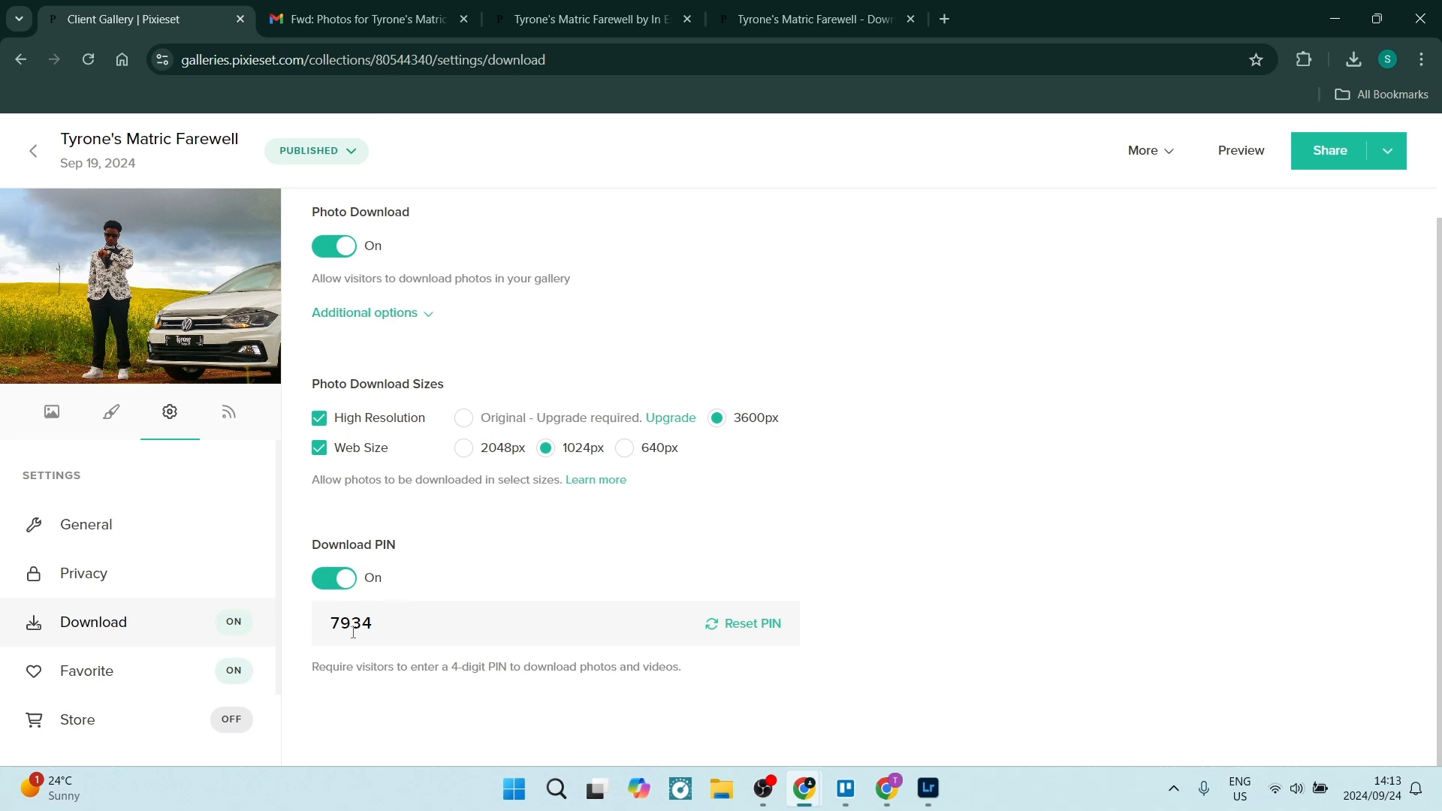
pyautogui.click(813, 18)
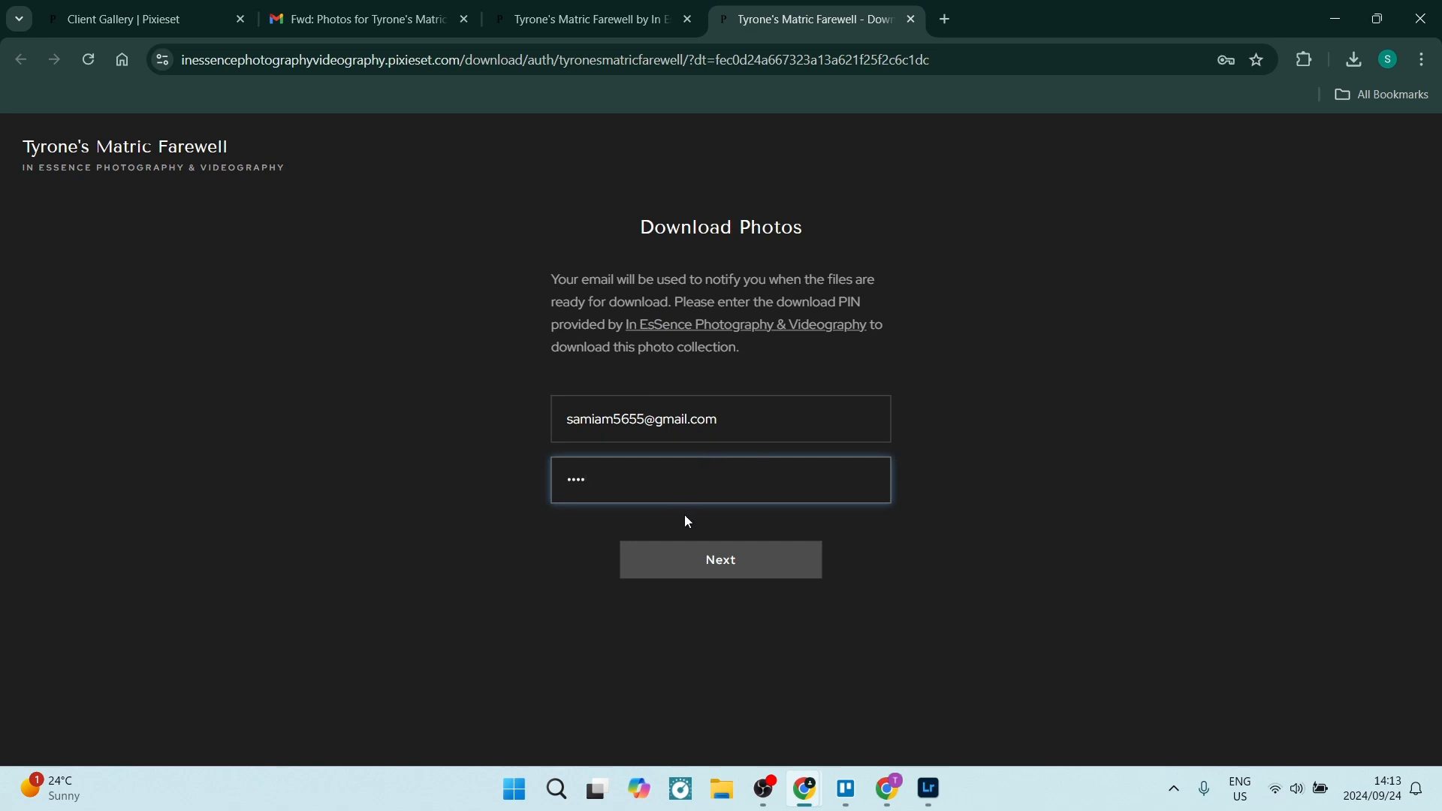
pyautogui.click(719, 558)
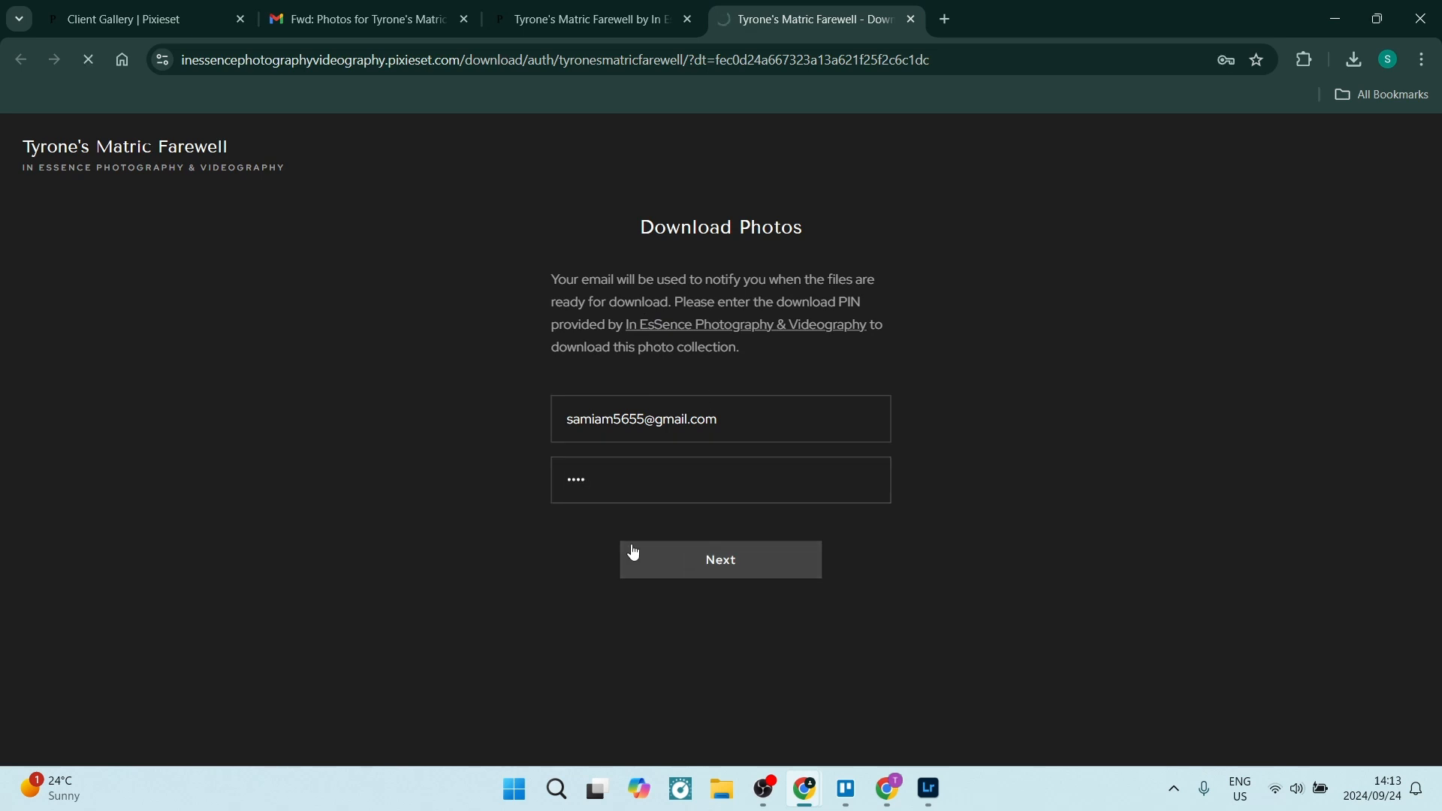
pyautogui.click(719, 559)
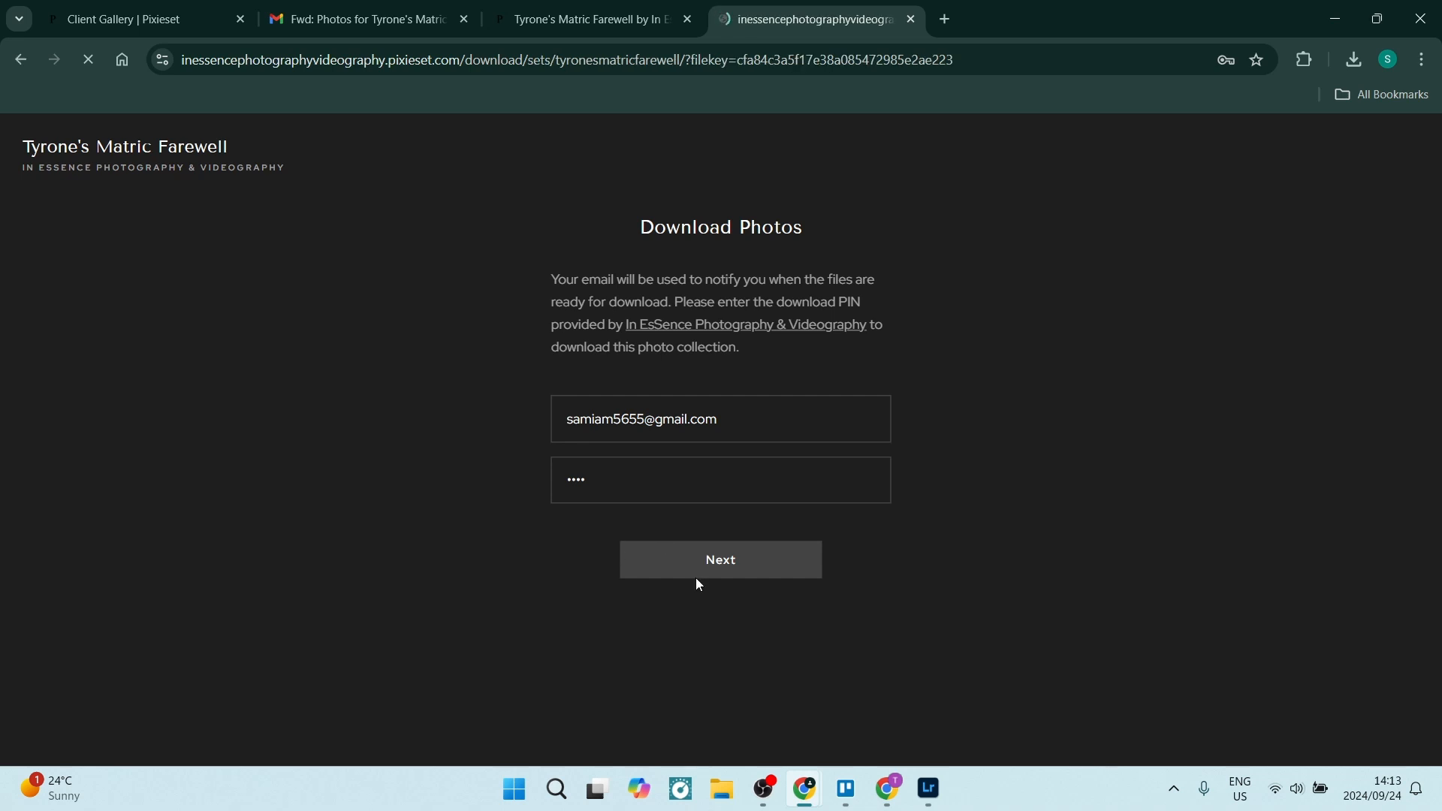
# - Start a High Resolution download of all 127 photos saved to the device
pyautogui.click(719, 558)
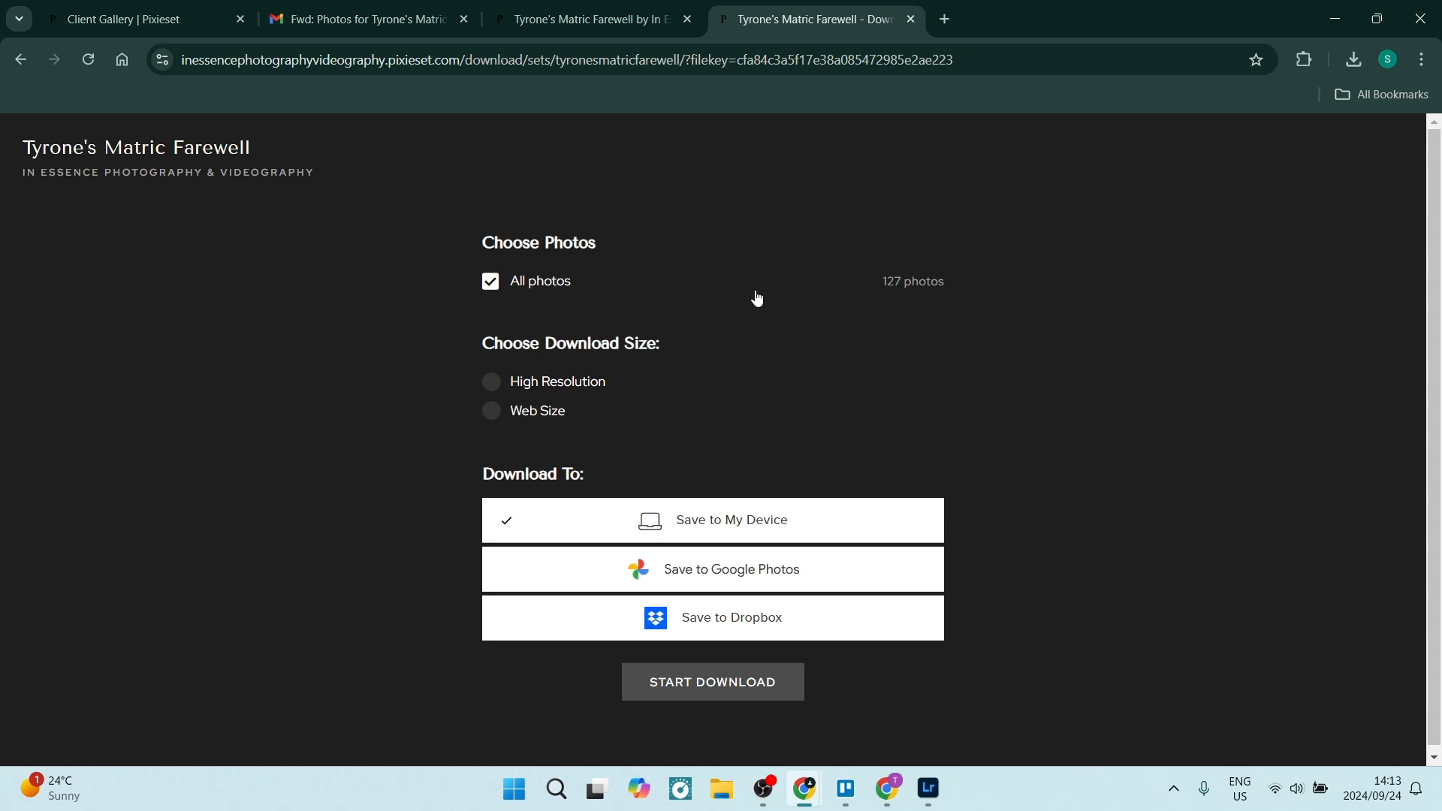
pyautogui.moveTo(524, 321)
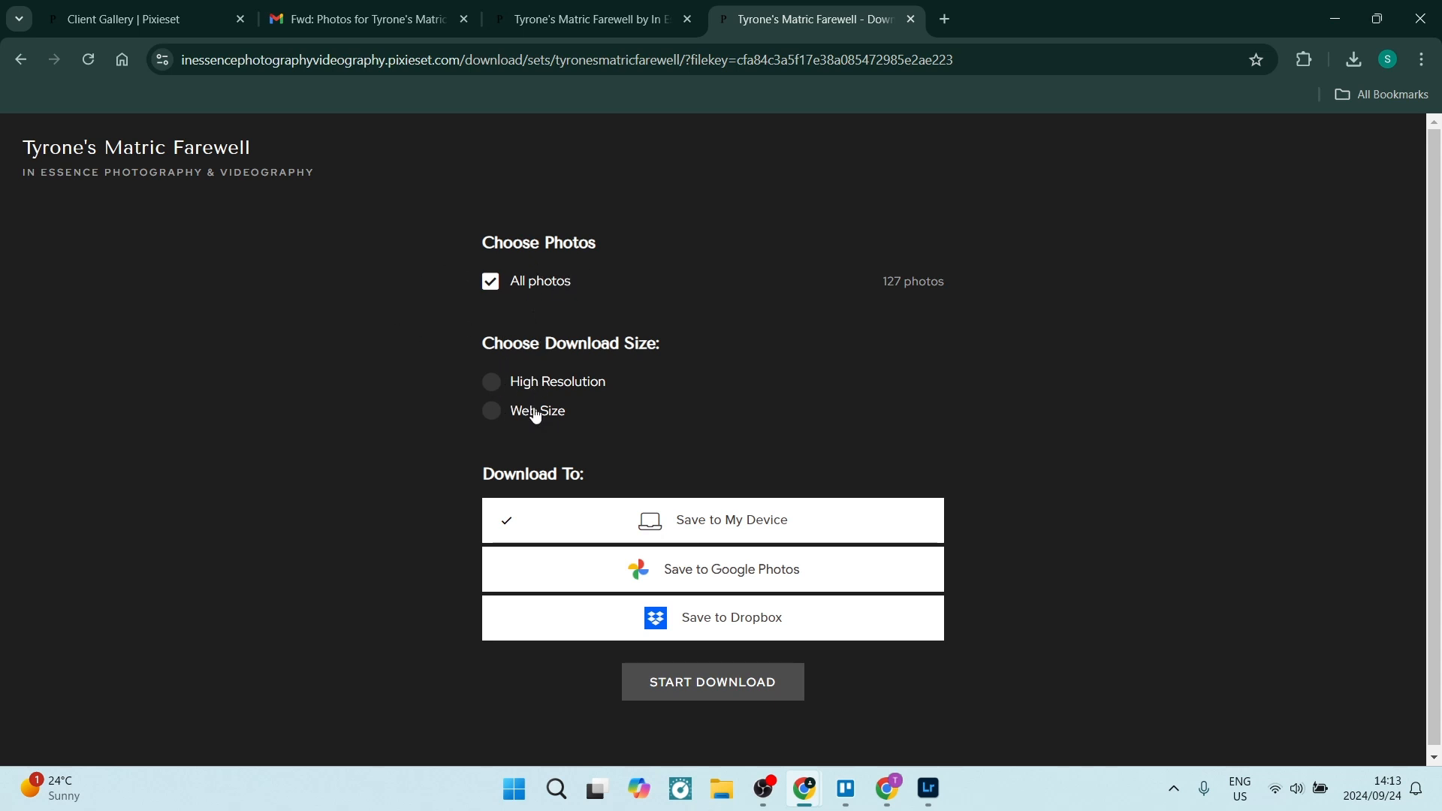
pyautogui.click(491, 380)
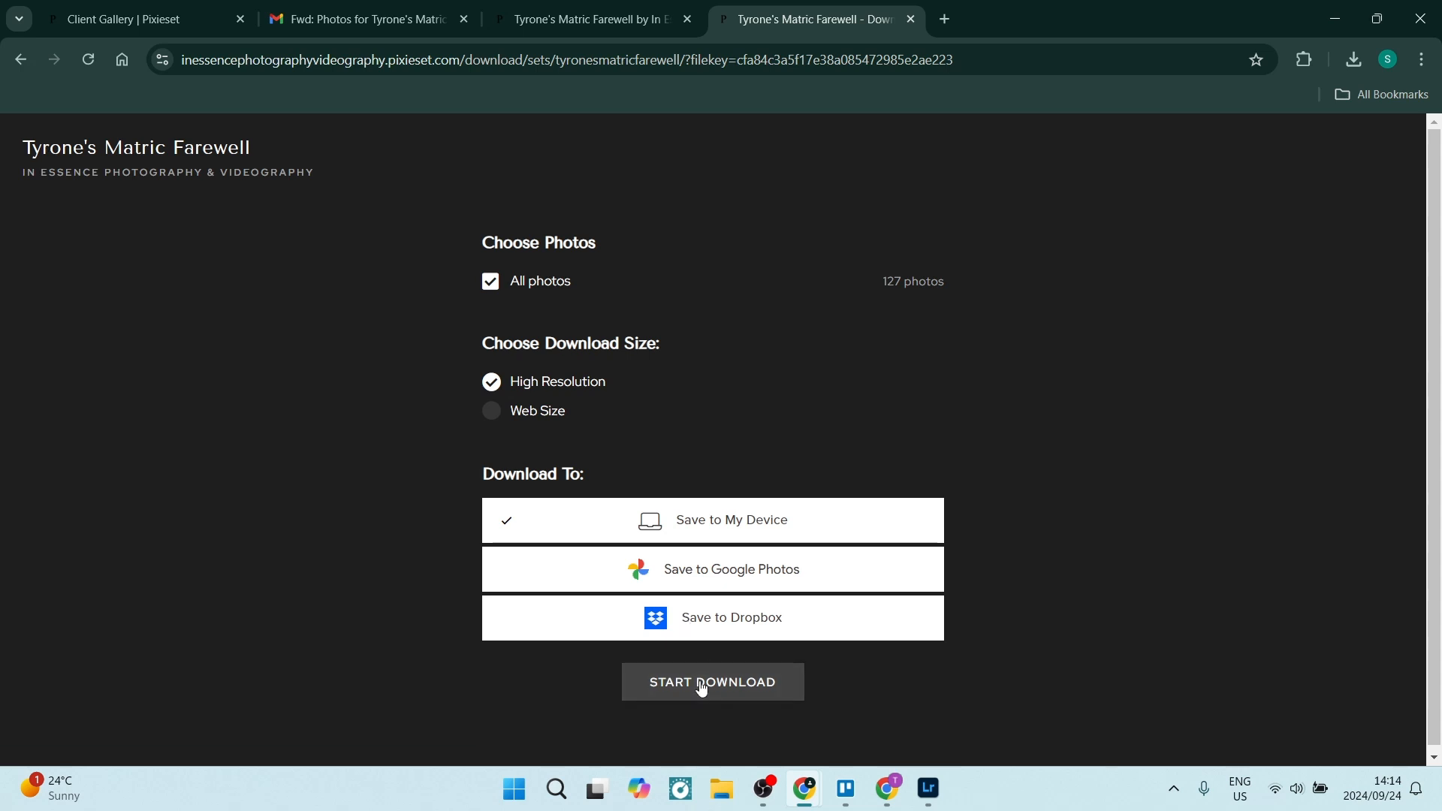
pyautogui.click(712, 682)
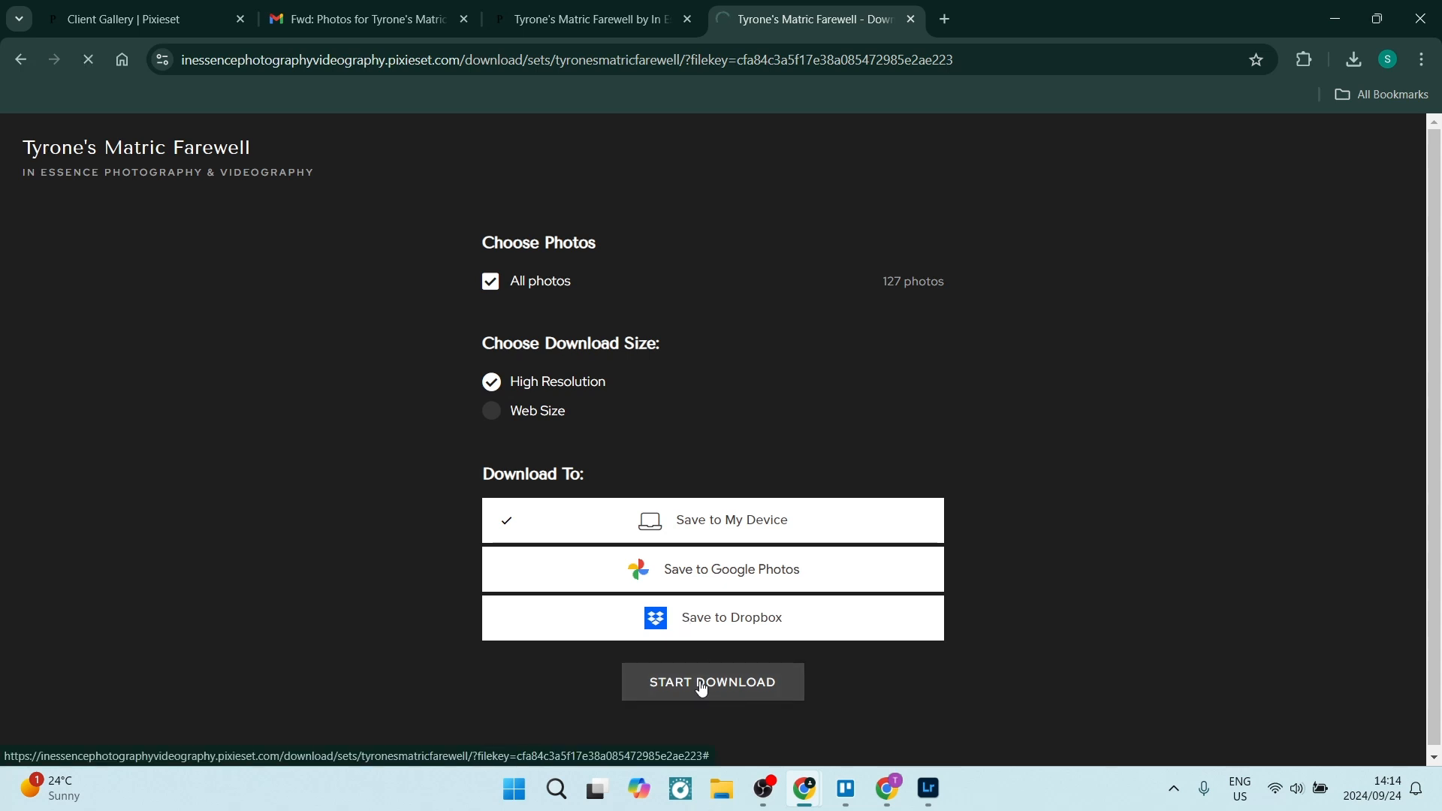
# - Let the 'Your Photos Are Ready to Download' page load with its 160.8 MB zip link
pyautogui.click(712, 682)
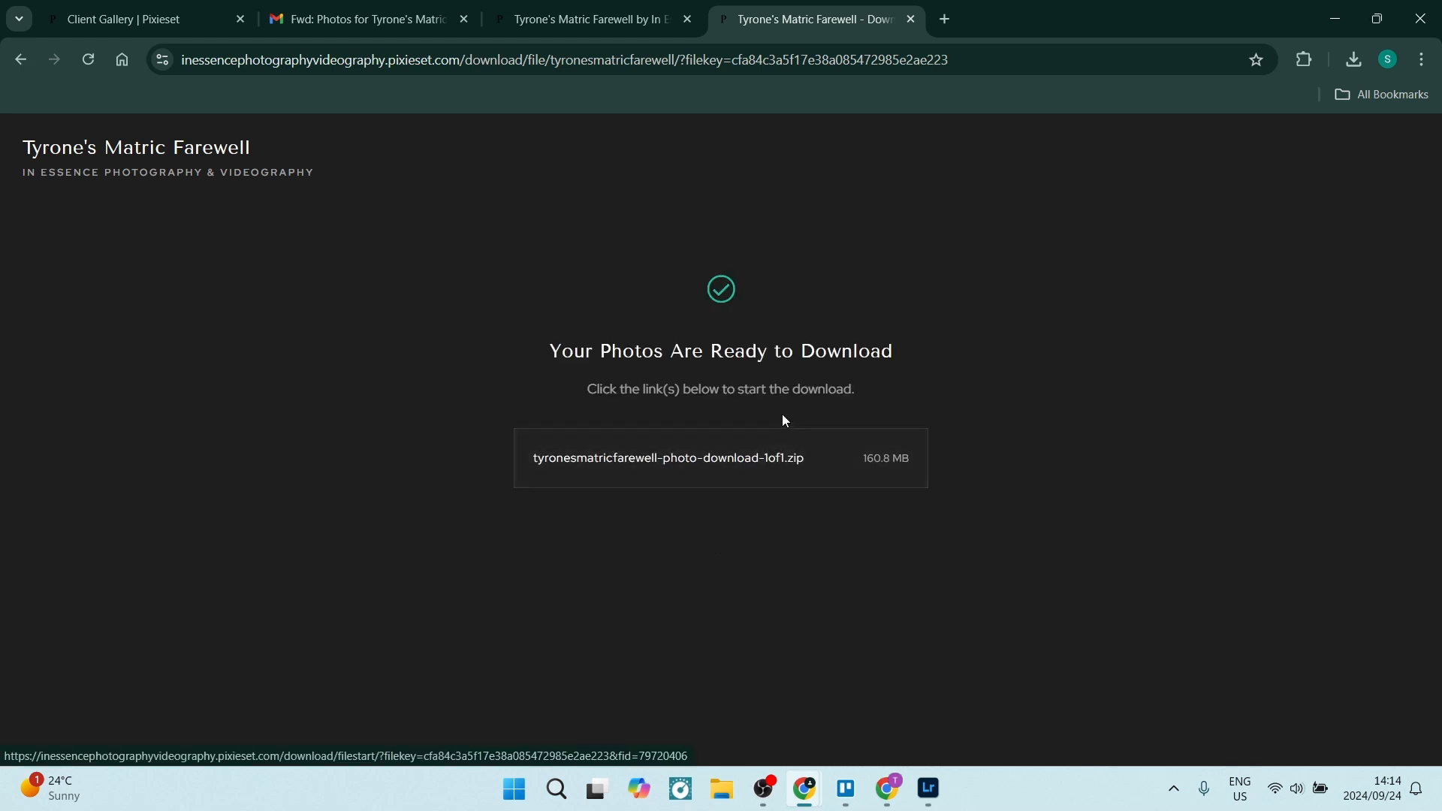
pyautogui.moveTo(916, 352)
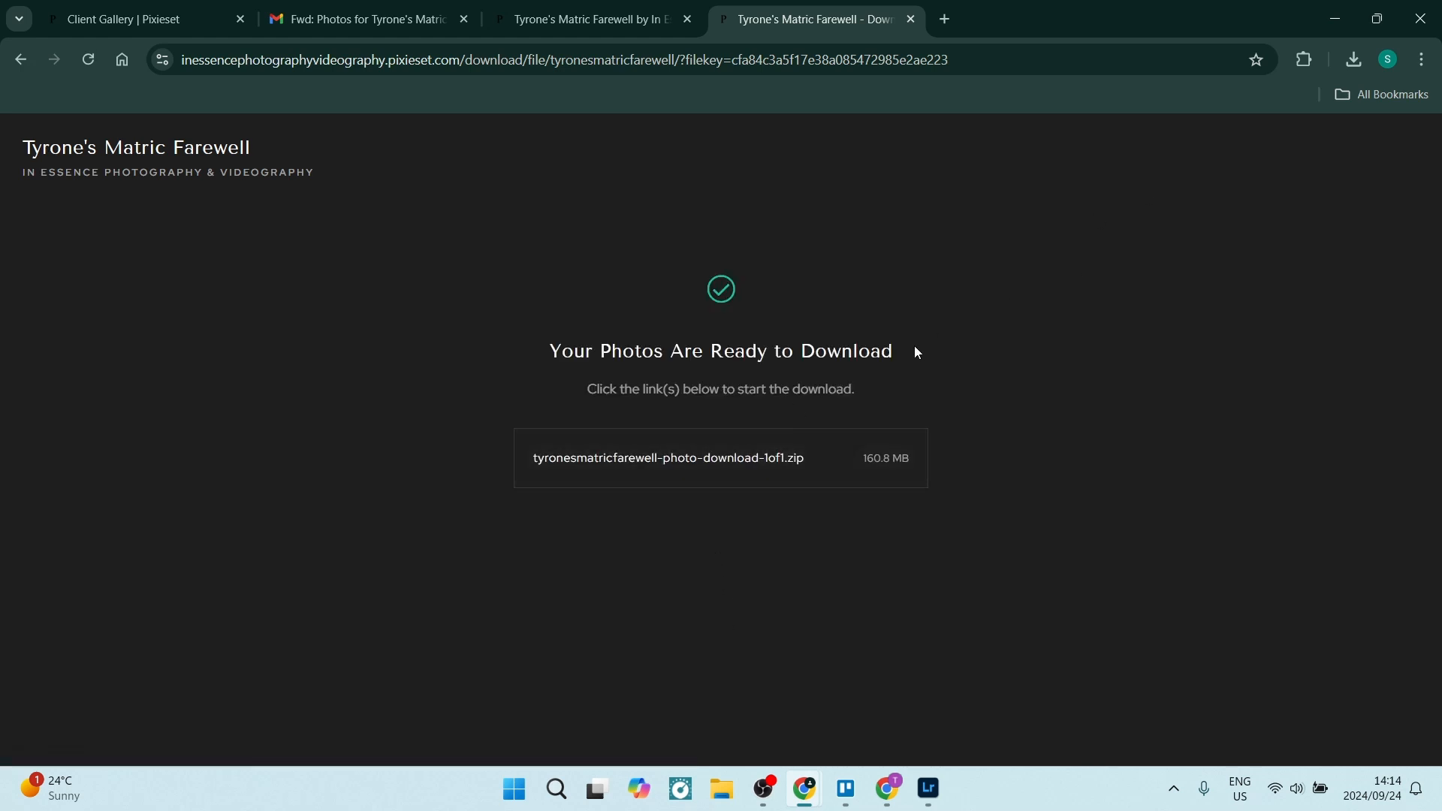